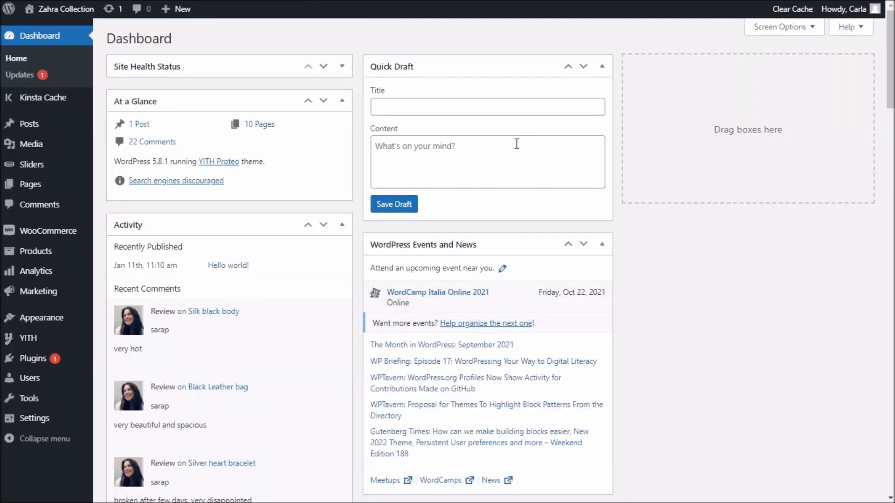
mouse_move(455, 173)
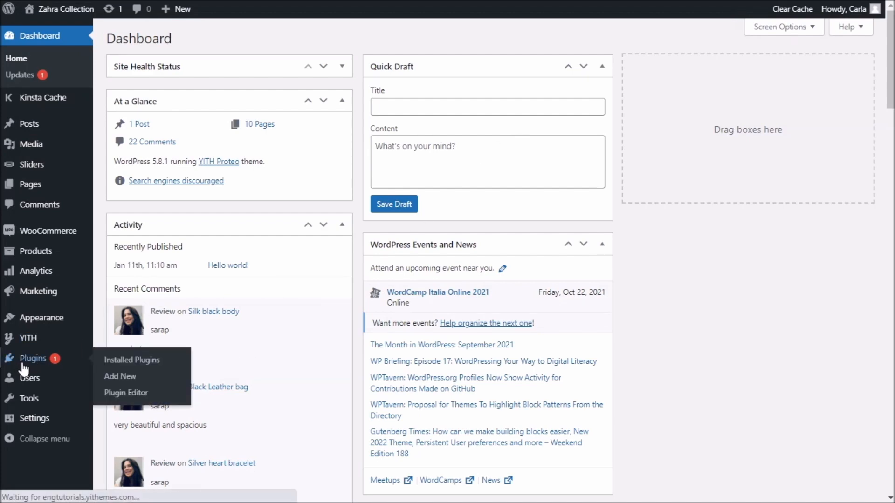
Search installed plugins for 'dynamic' and activate YITH WooCommerce Dynamic Pricing and Discounts Premium.
click(132, 360)
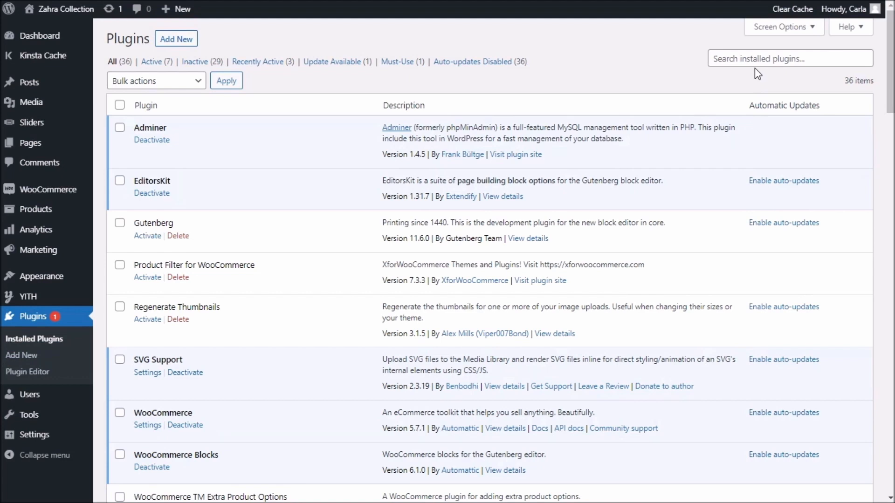
text(dynamic)
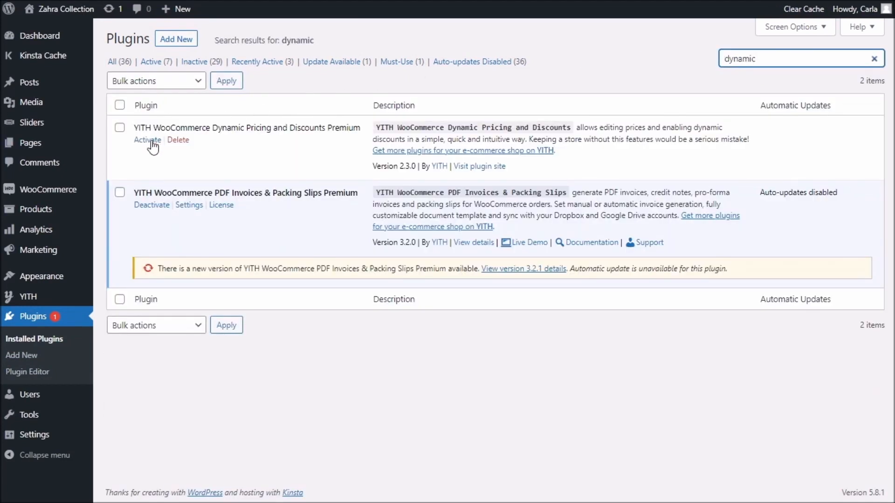
click(147, 140)
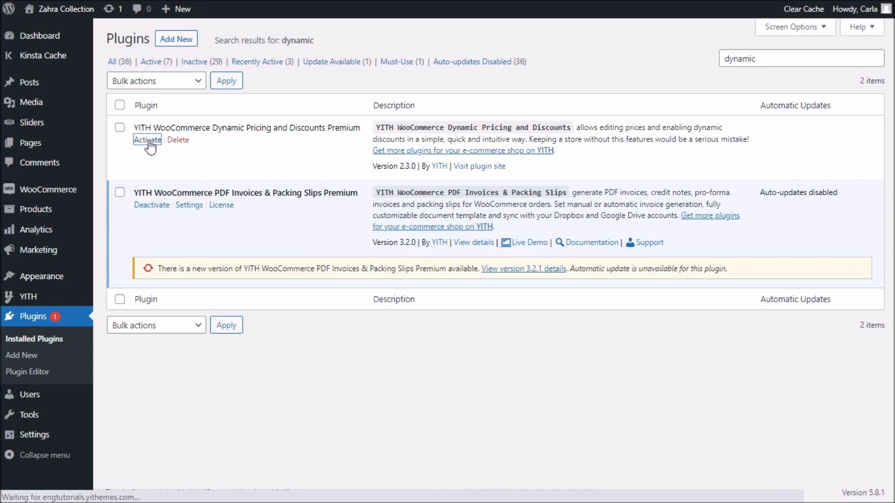
click(147, 140)
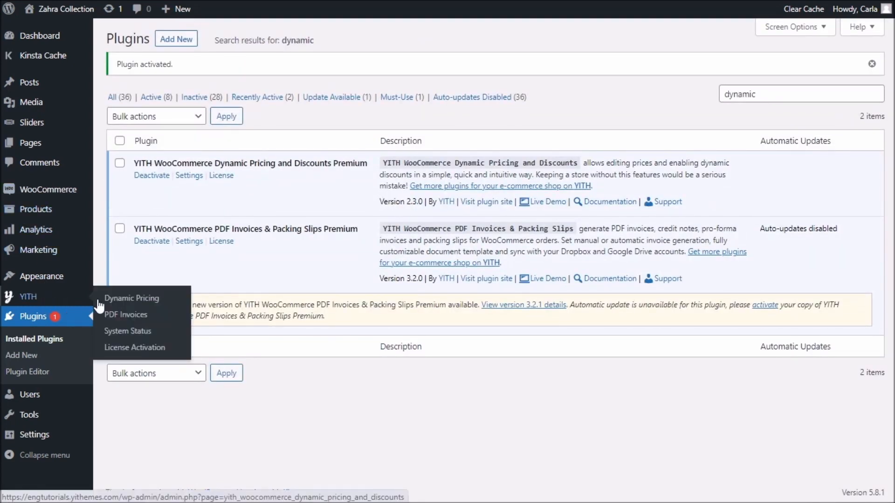
Open the empty Discounts & Price Rules tab of YITH Dynamic Pricing and begin a new rule.
click(132, 298)
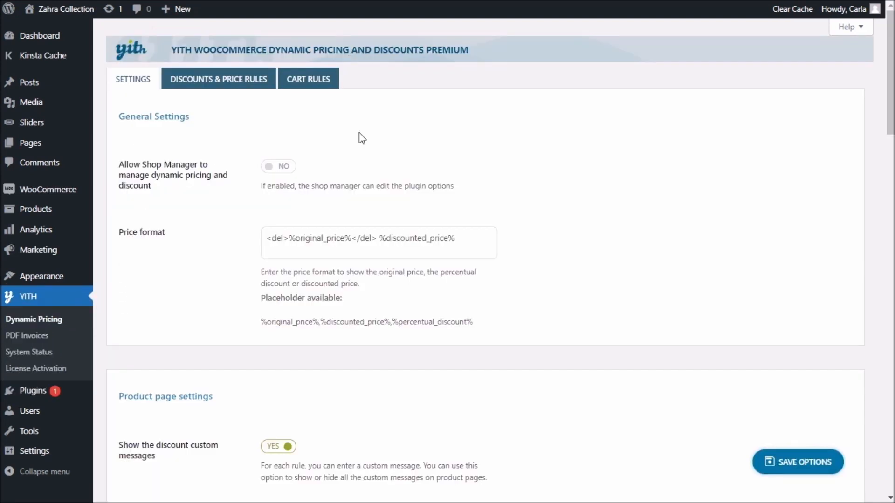
mouse_move(205, 175)
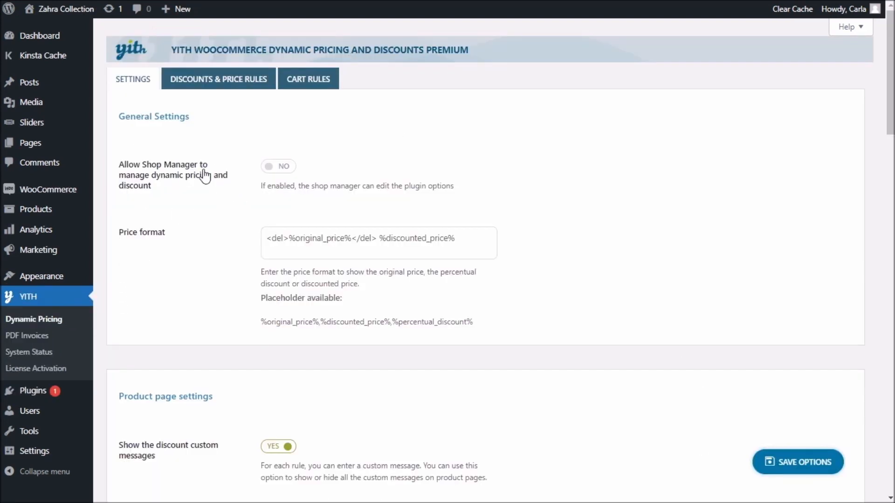
mouse_move(191, 83)
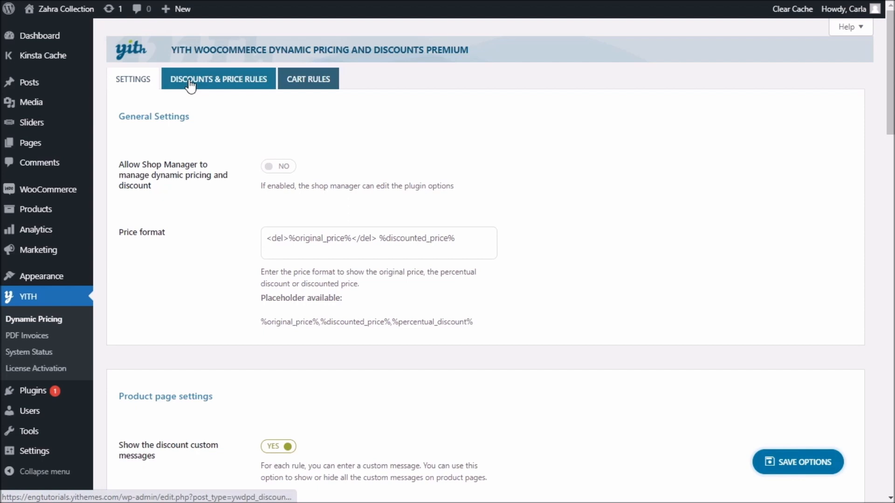
click(217, 78)
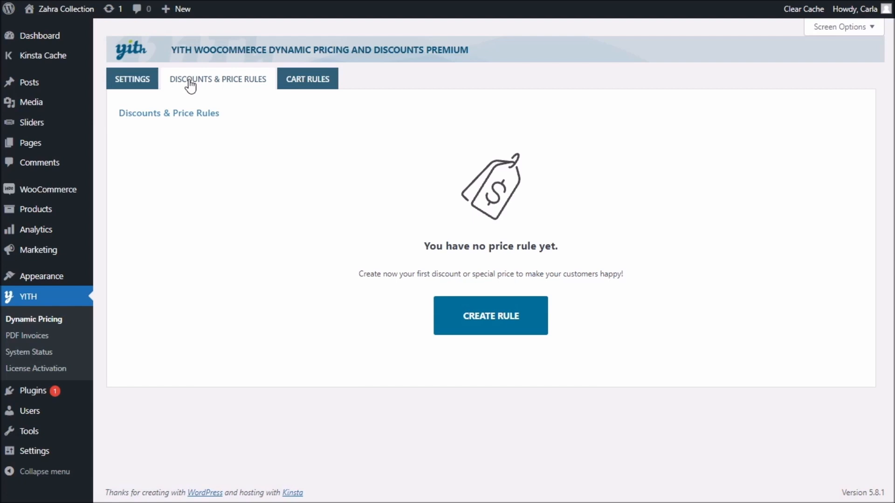
click(491, 316)
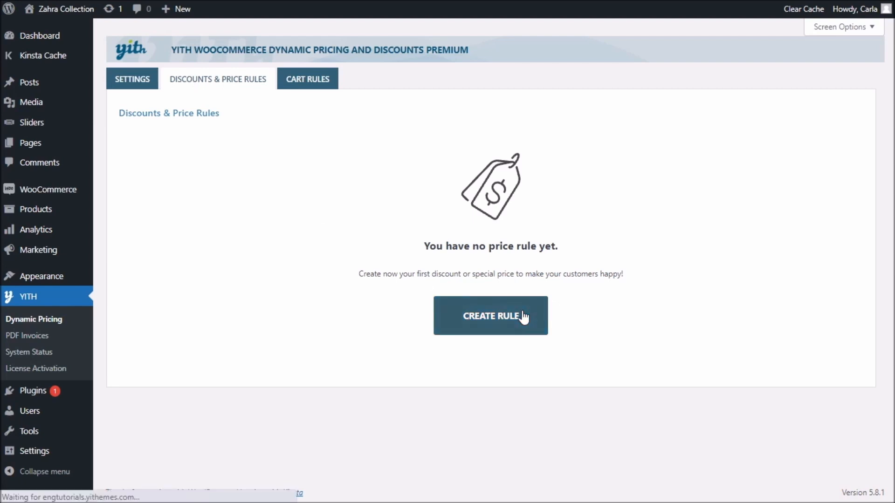
Name the rule 'BOGO' and set it as a Special Offer on specific products.
click(490, 315)
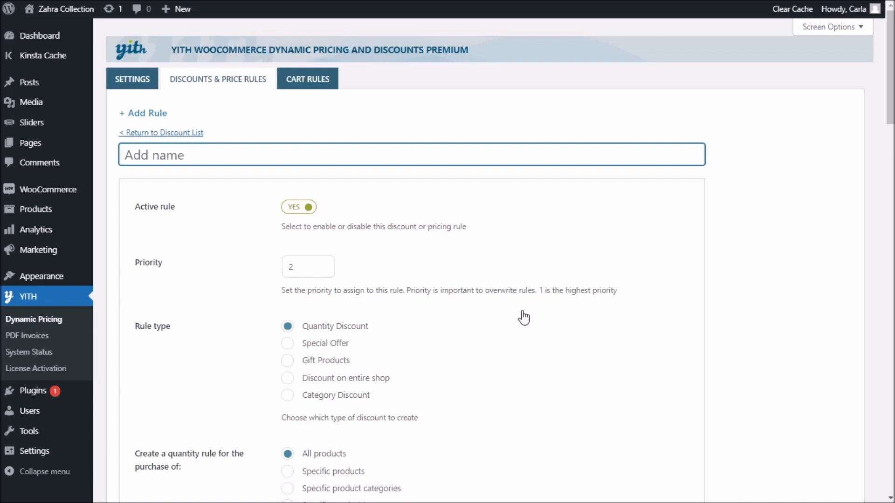
text(BOGO)
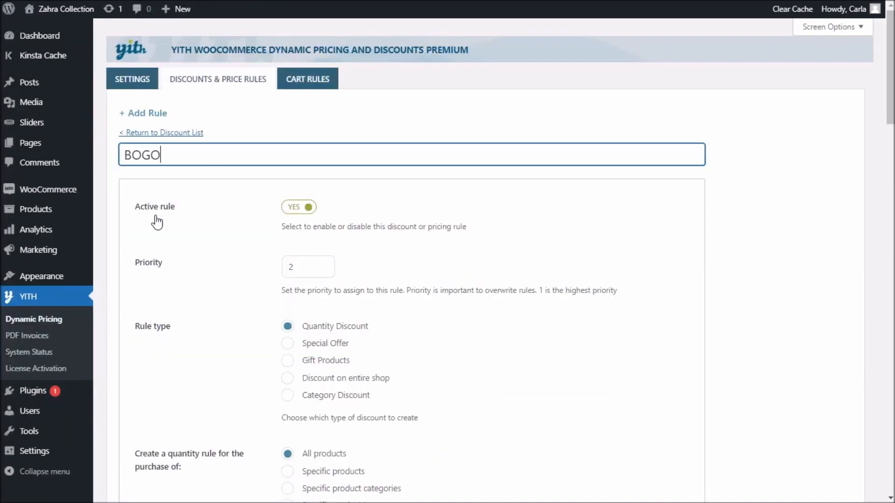
scroll(down, 3)
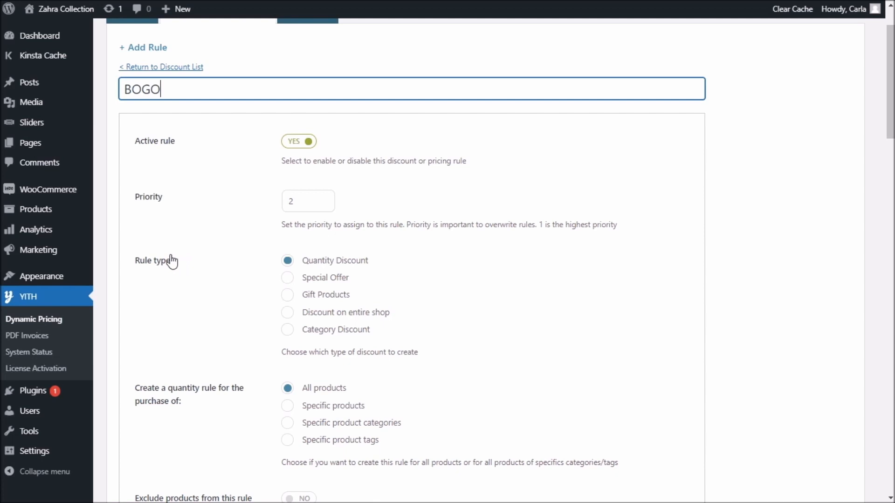
mouse_move(289, 295)
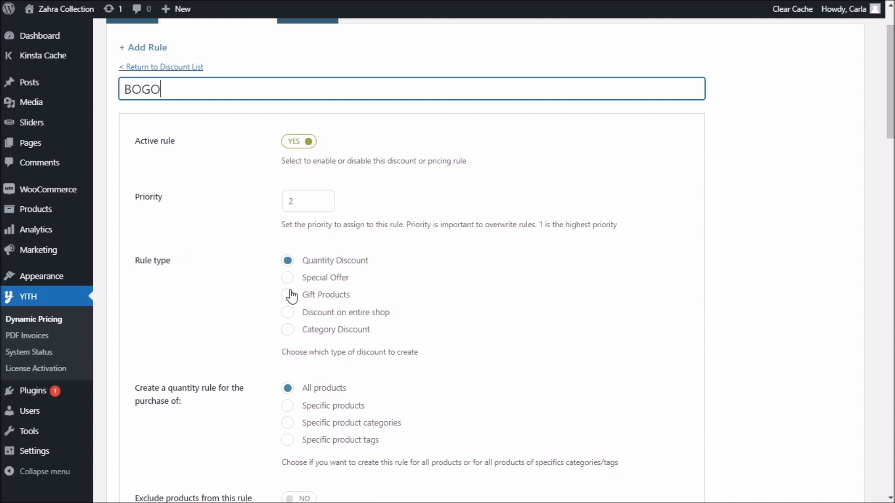
click(287, 278)
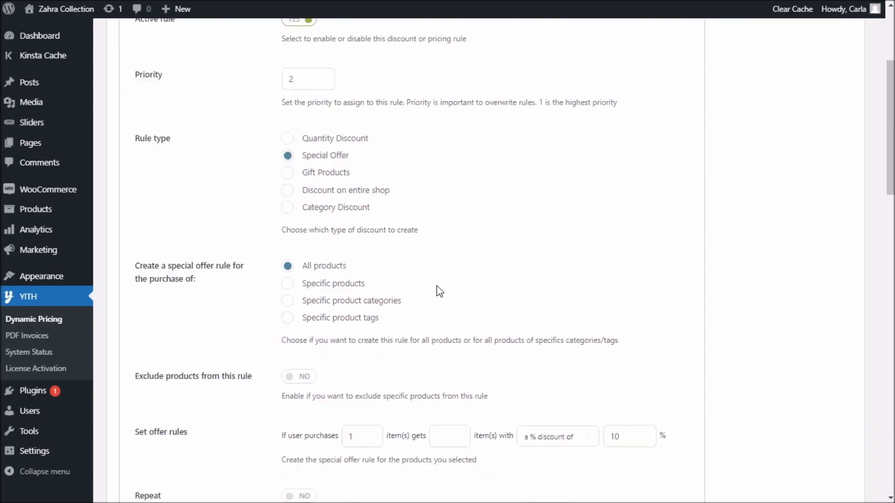
scroll(down, 3)
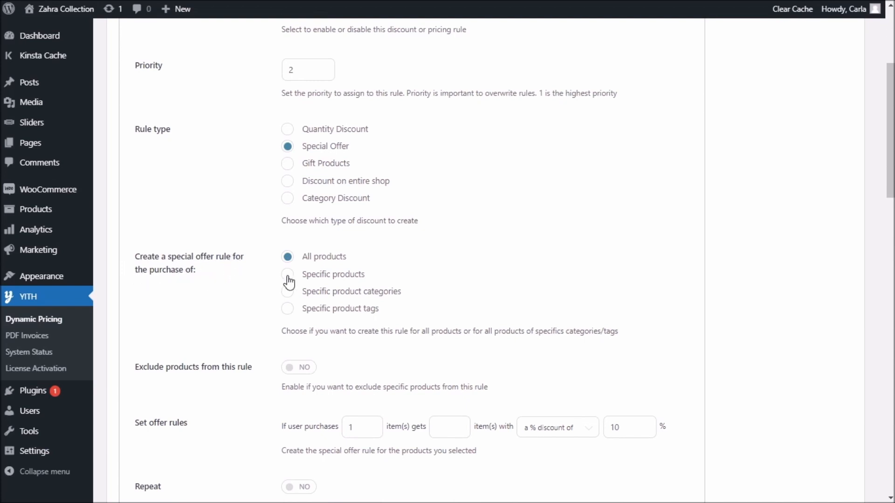
click(287, 274)
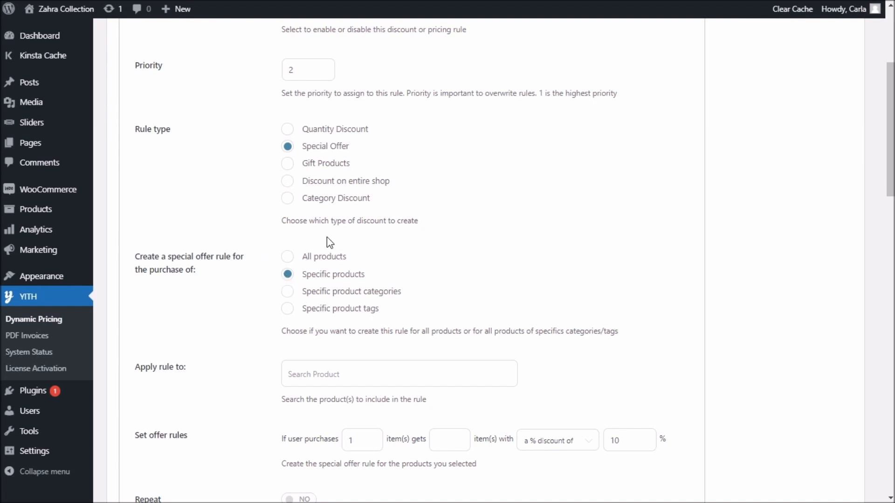
mouse_move(334, 299)
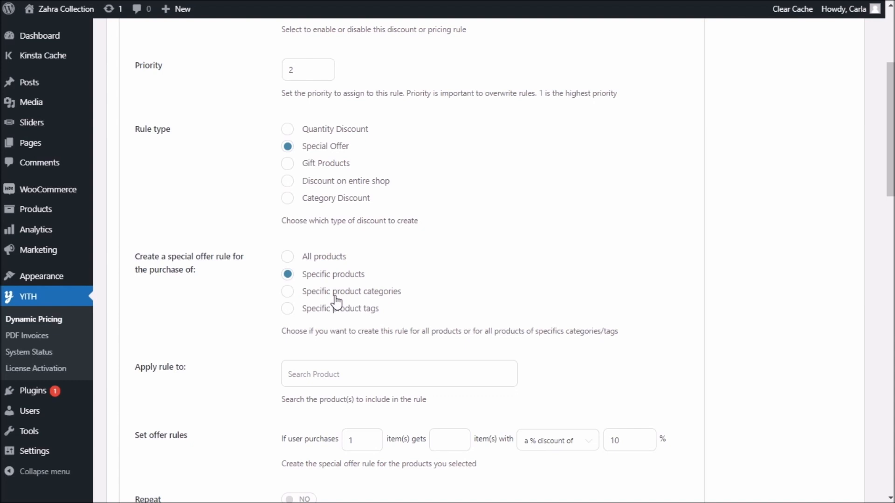
mouse_move(345, 316)
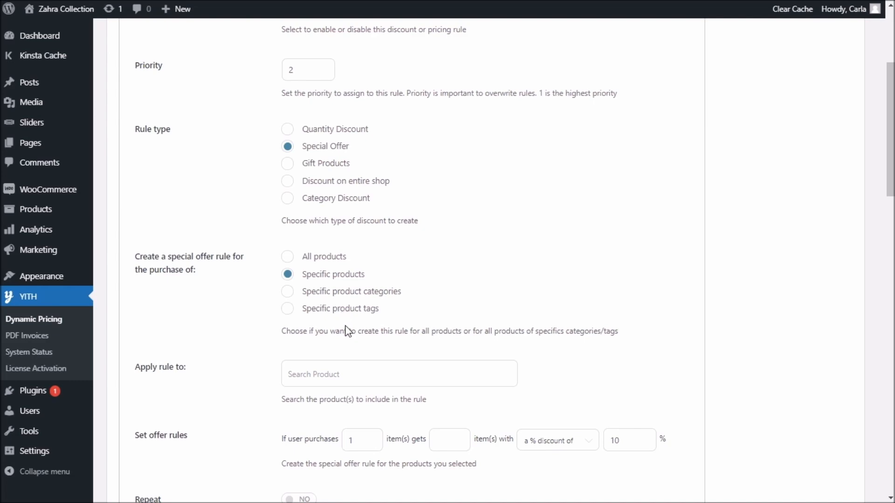
Add the Face print t-shirt and set buy 2, get 1 at 100% discount.
text(t-shirt)
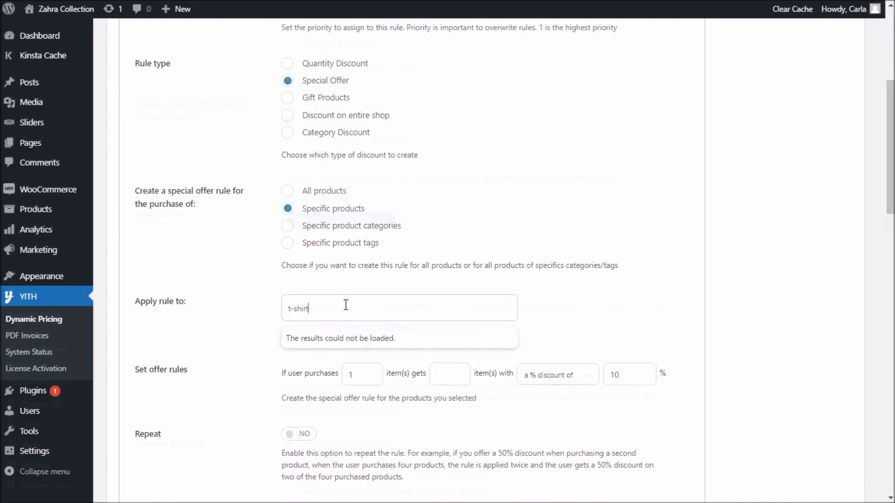
click(337, 308)
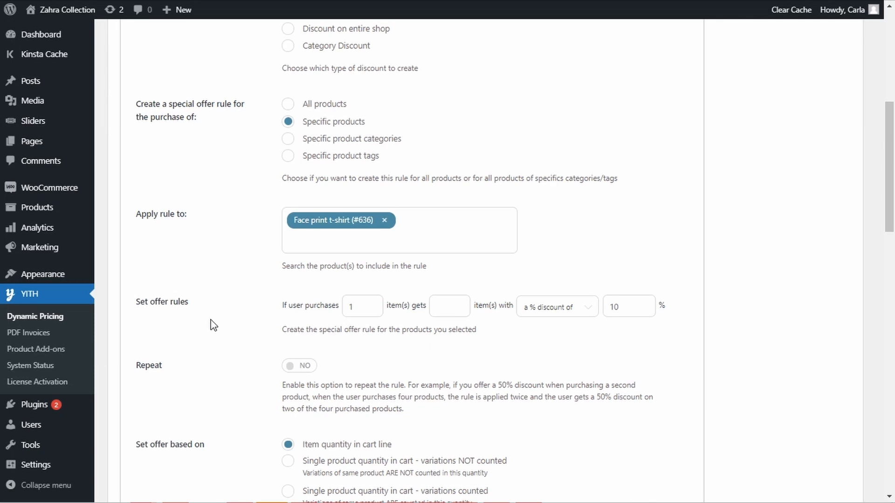
mouse_move(335, 322)
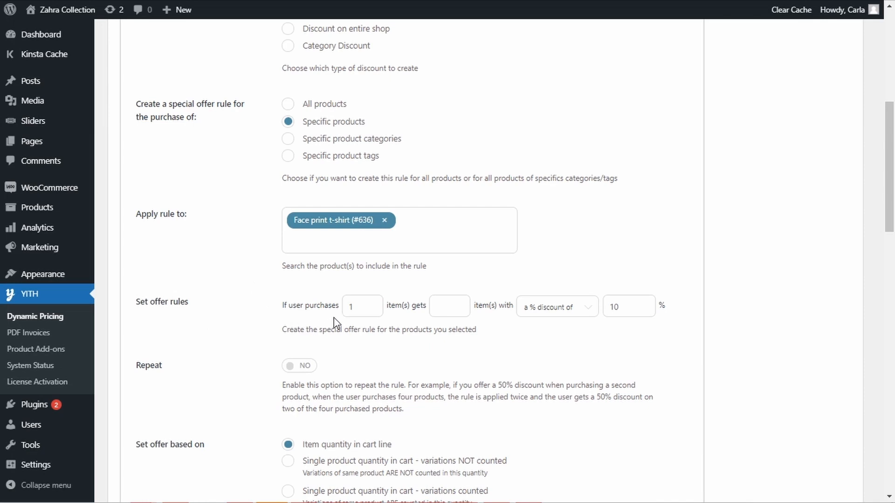
text(2)
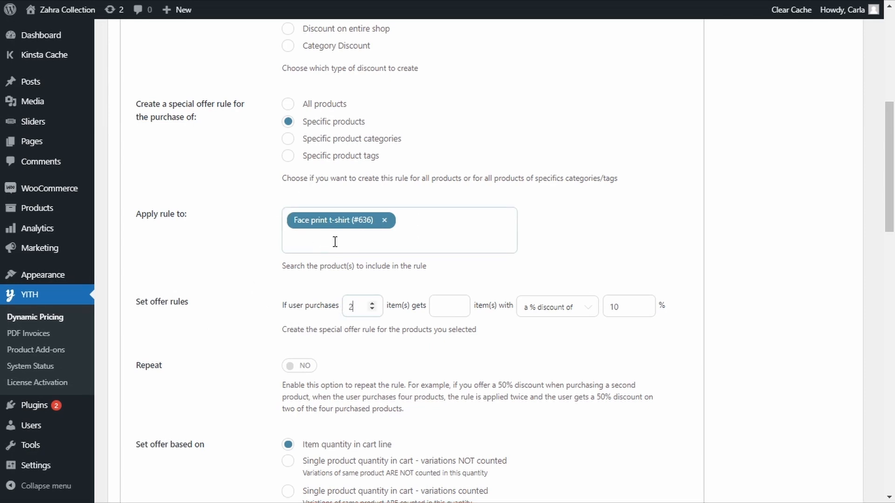
mouse_move(444, 301)
text(1)
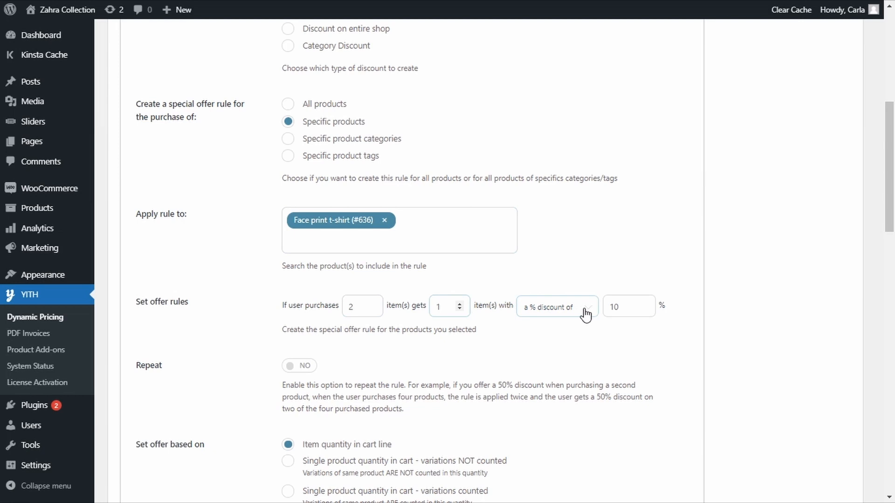
click(557, 307)
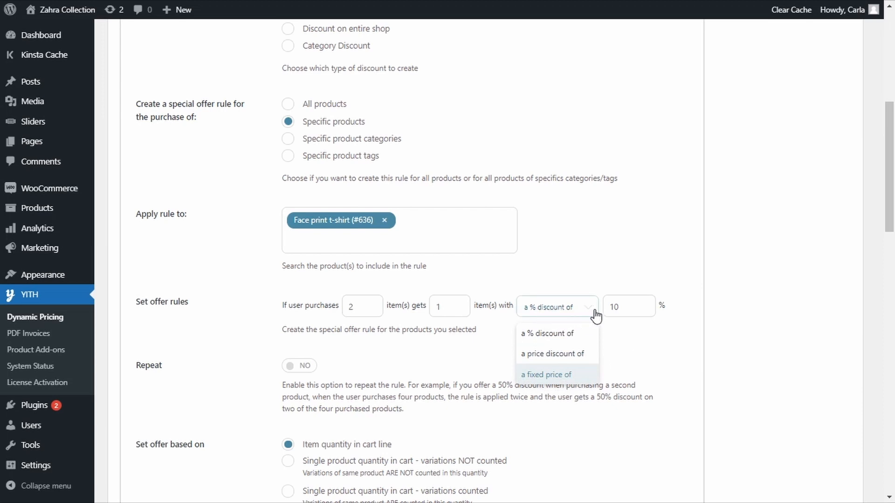
text(100)
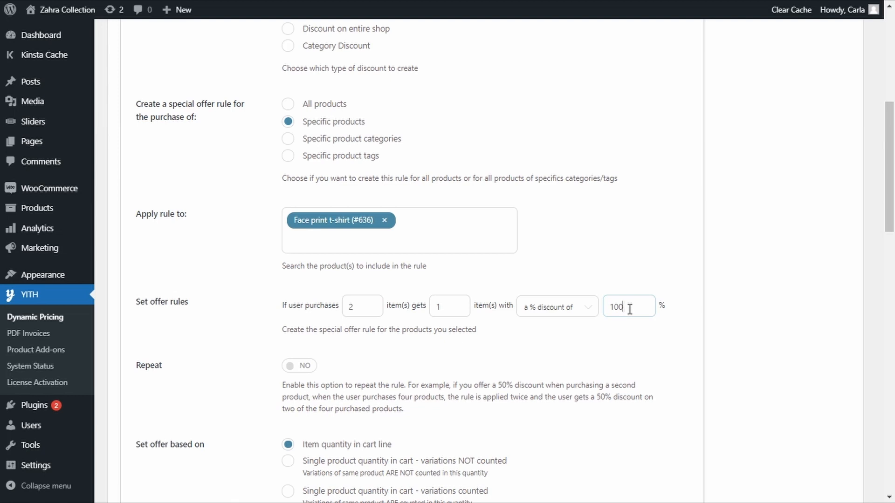
mouse_move(448, 366)
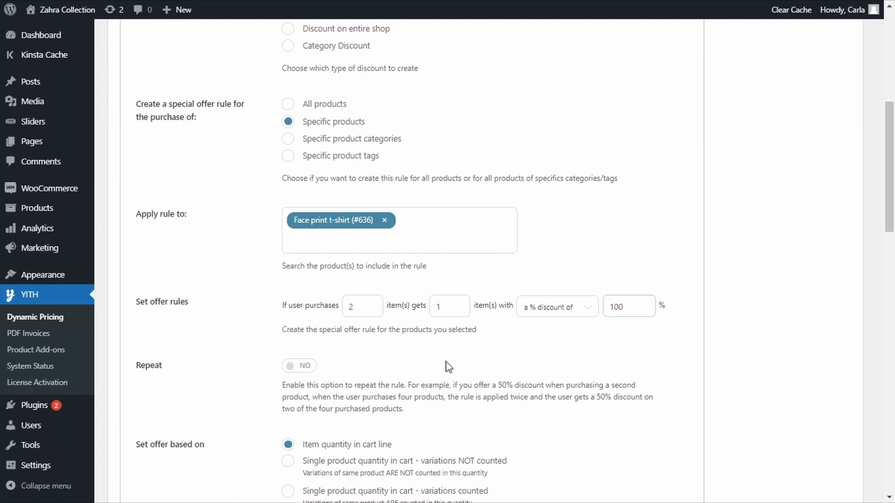
mouse_move(306, 368)
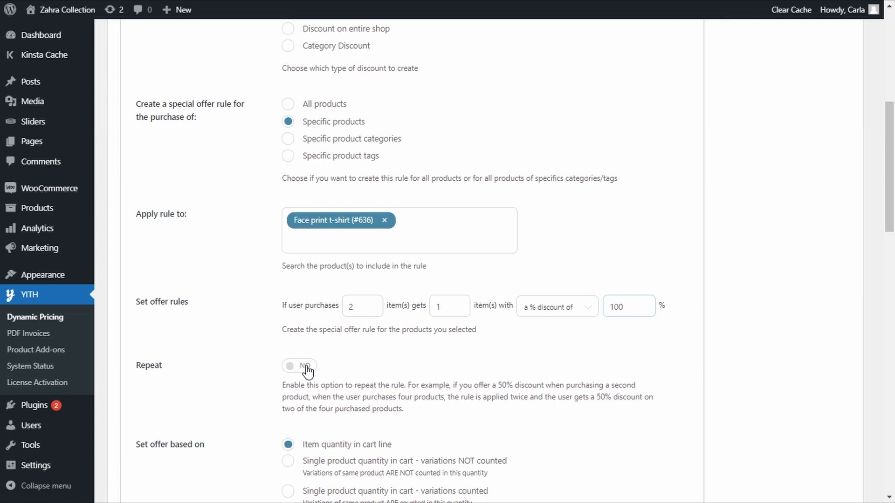
click(628, 306)
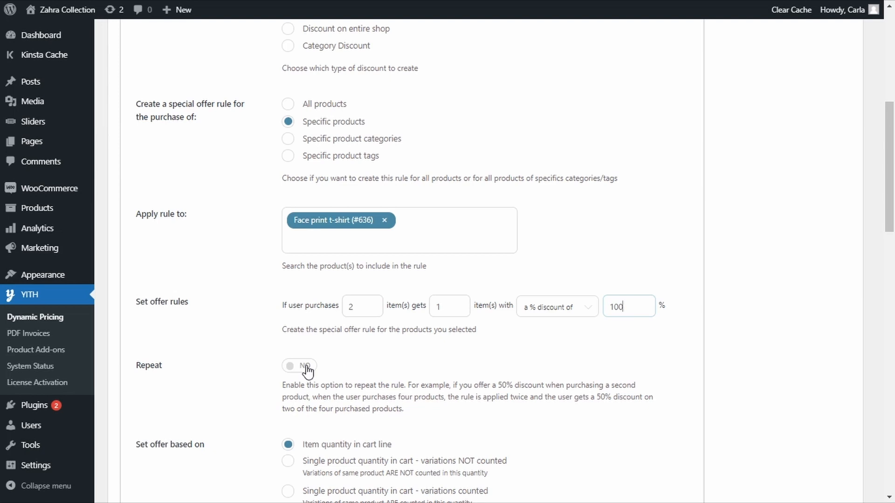
scroll(down, 3)
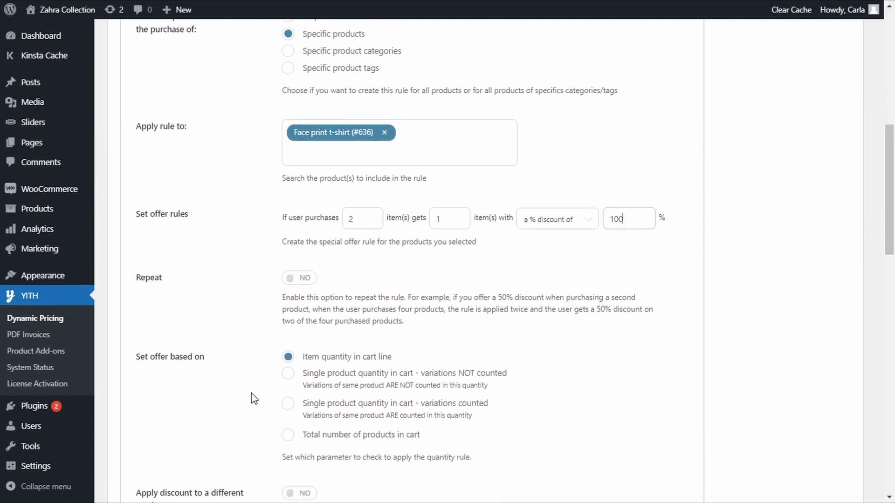
scroll(down, 3)
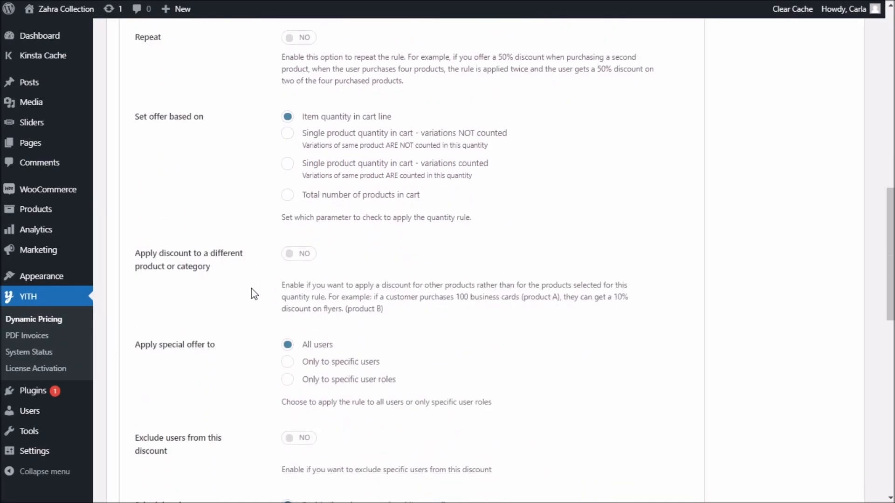
scroll(down, 3)
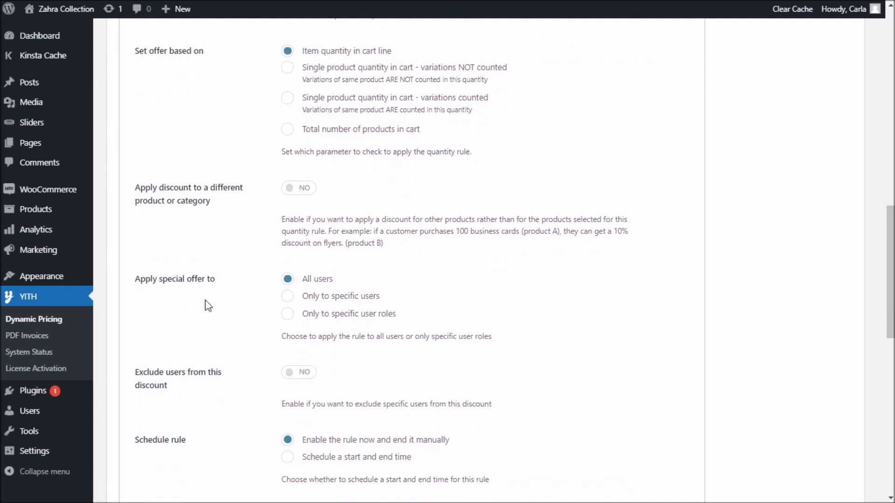
mouse_move(318, 282)
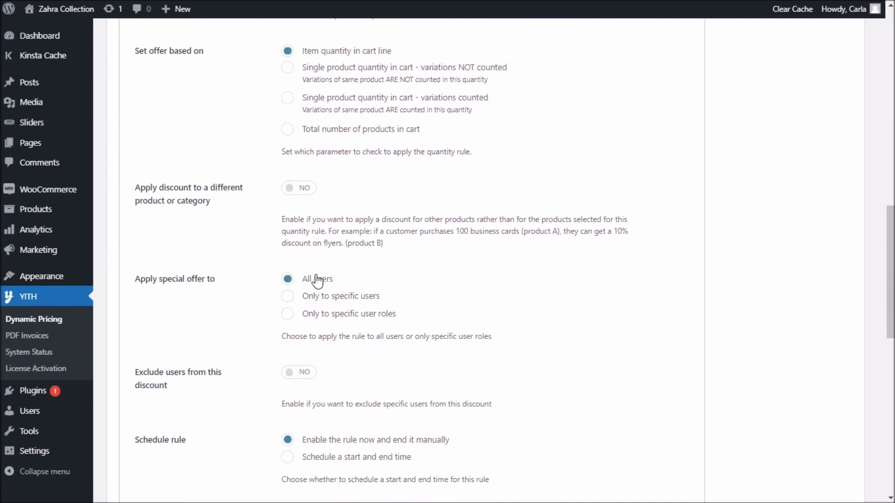
mouse_move(358, 281)
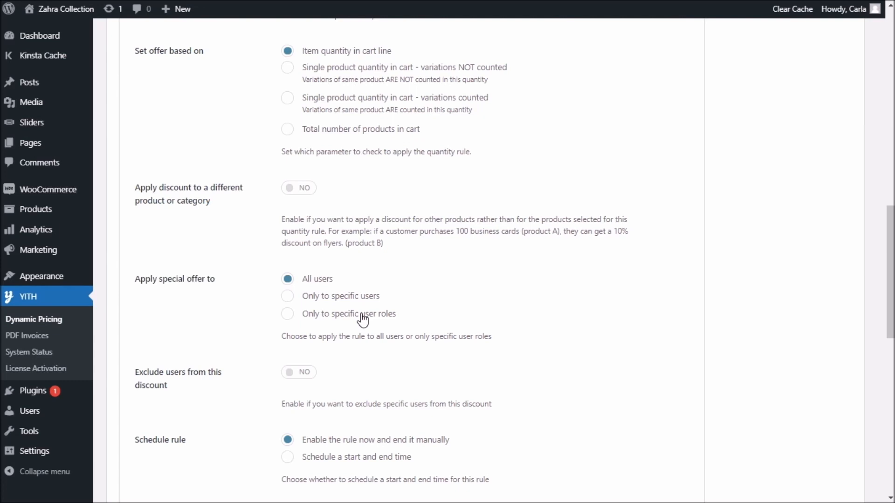
scroll(down, 3)
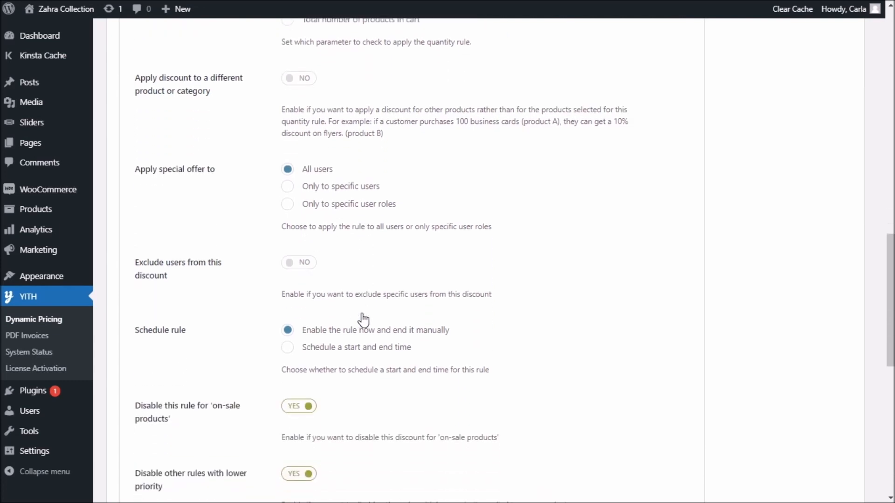
scroll(down, 3)
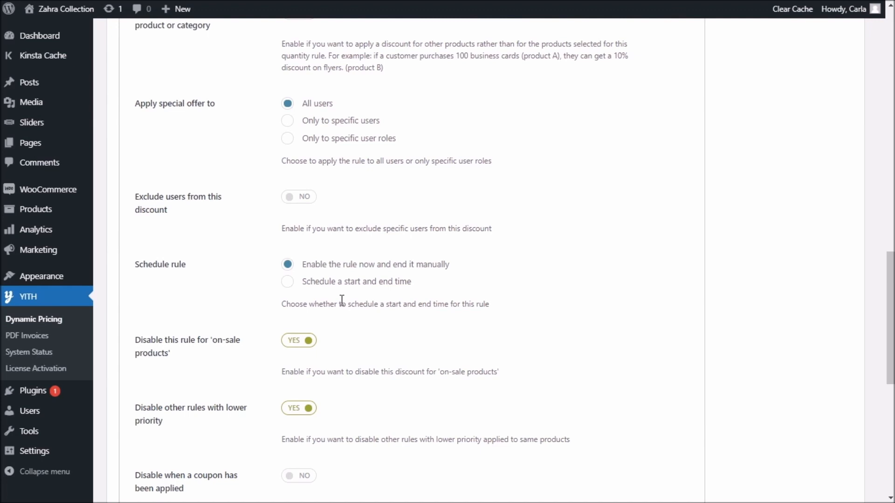
mouse_move(409, 278)
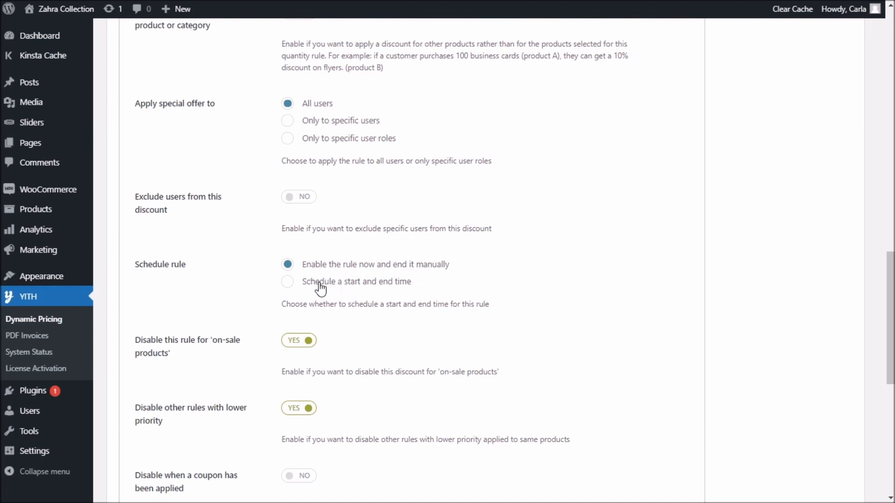
click(287, 282)
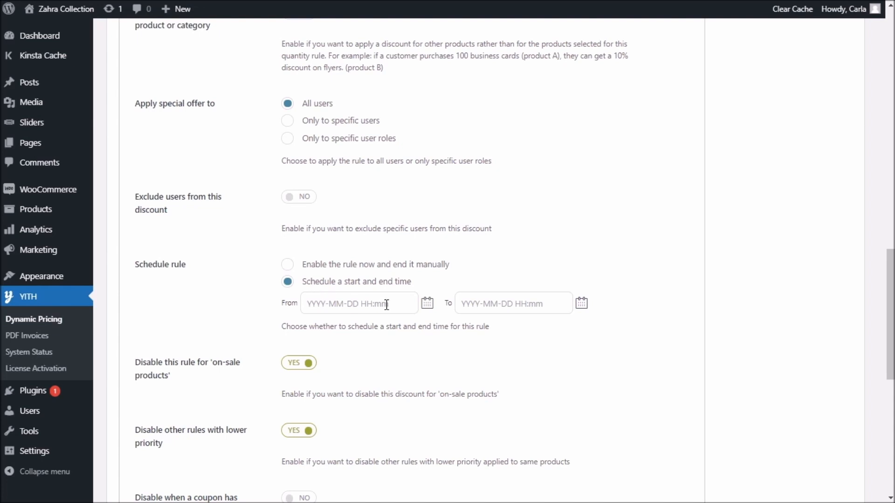
click(358, 303)
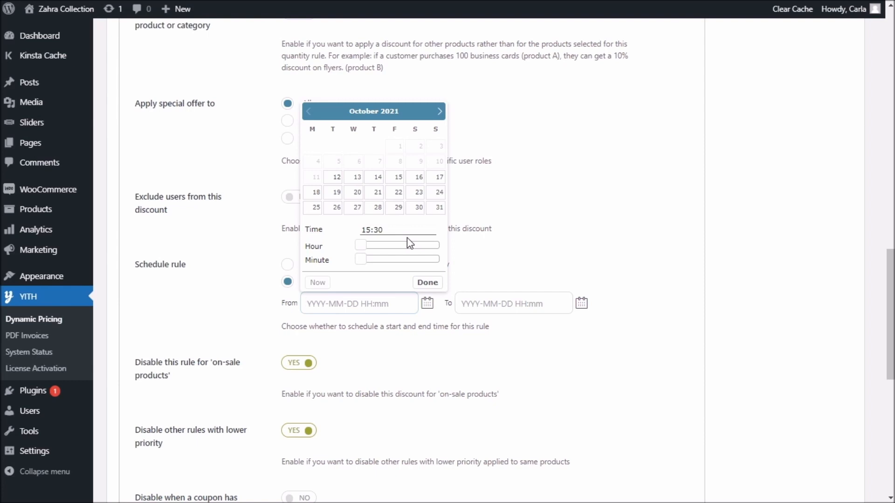
mouse_move(249, 266)
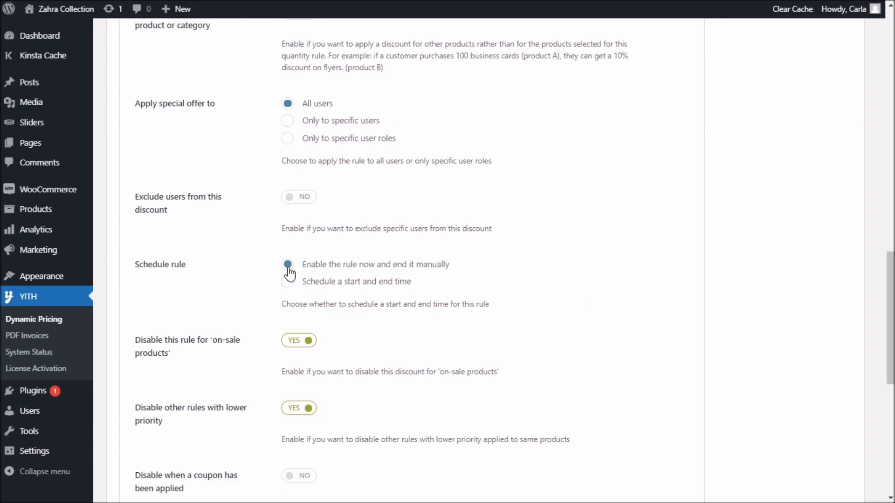
scroll(down, 3)
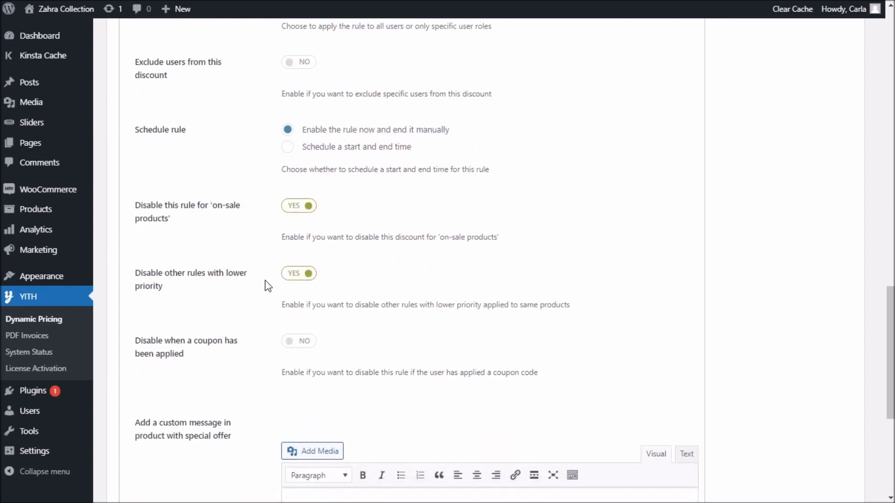
Add bold orange message 'Enjoy the BOGO promotion on this t-shirt…' and save the BOGO rule.
scroll(down, 3)
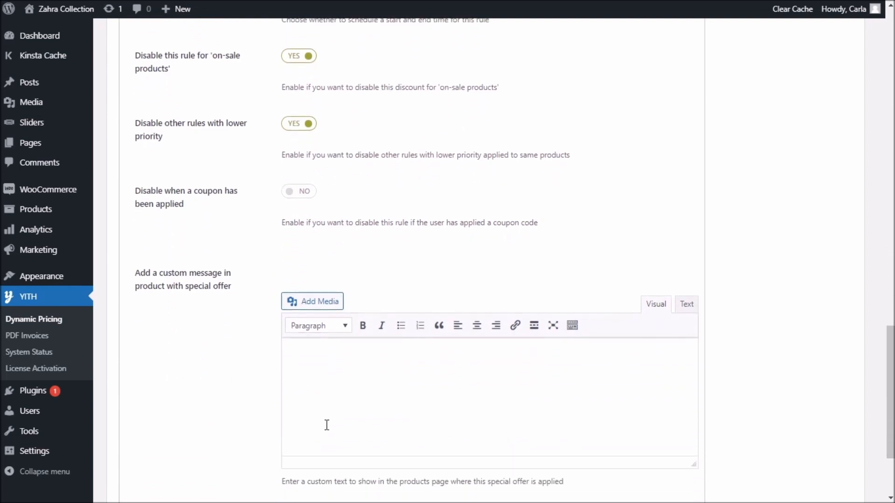
scroll(down, 3)
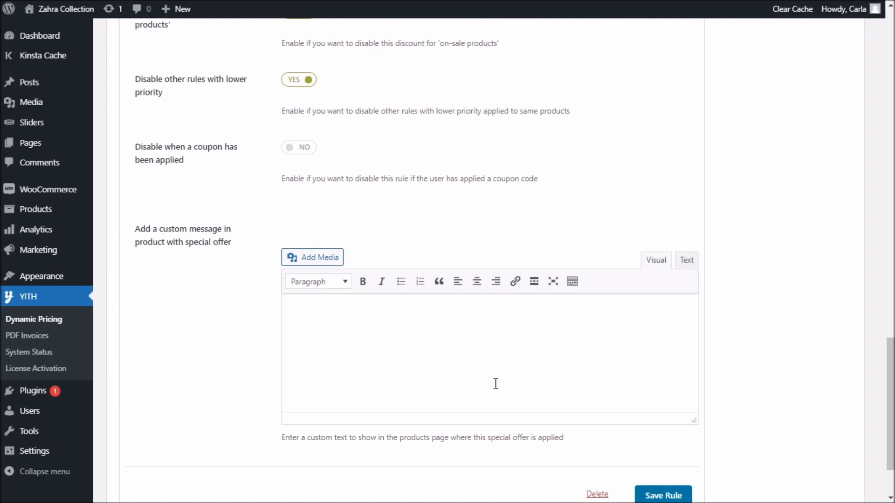
text(Enjoy the BOGO promotion on this t-shirt: buy one and get one for free!)
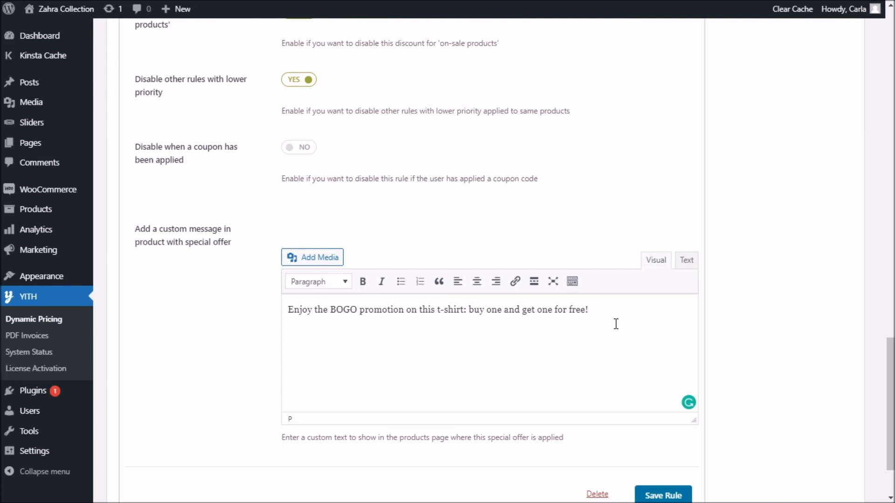
click(362, 281)
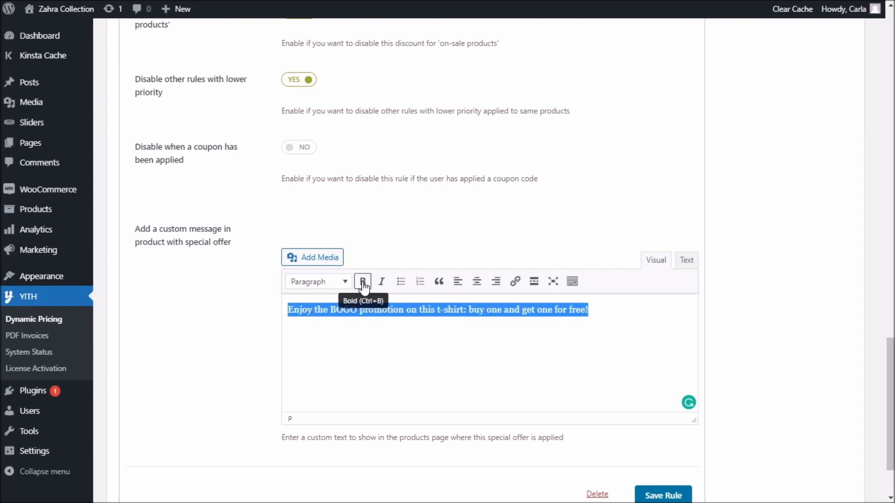
click(362, 281)
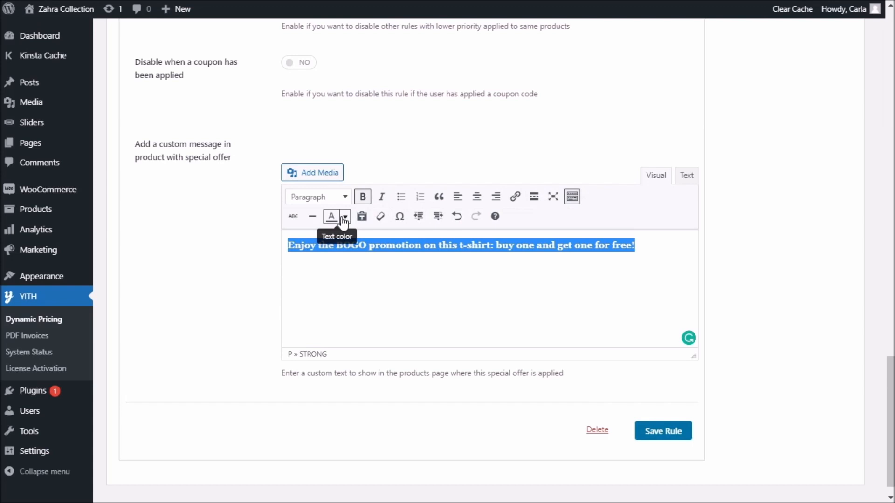
click(345, 216)
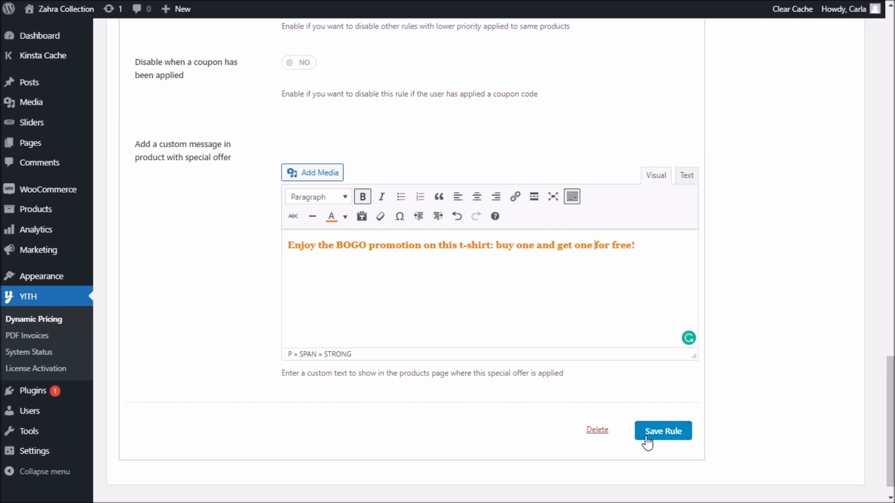
click(663, 431)
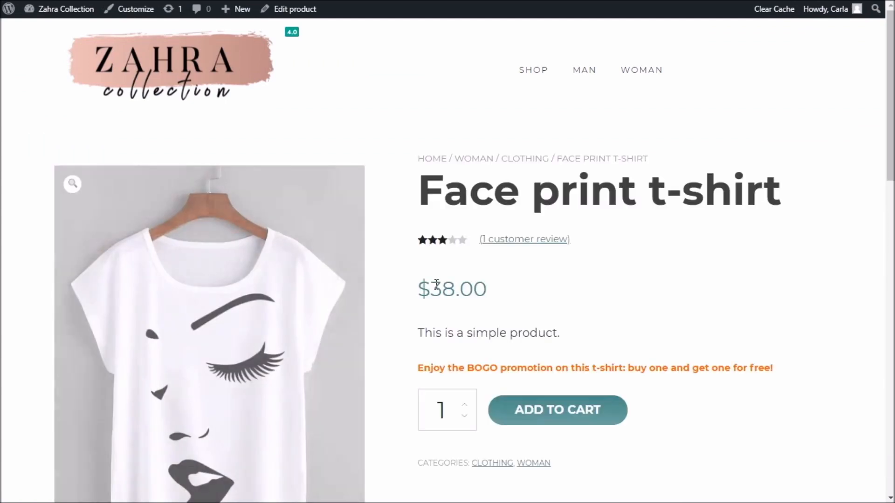
Check the BOGO message on the Face print t-shirt page and add two t-shirts to the cart.
scroll(down, 3)
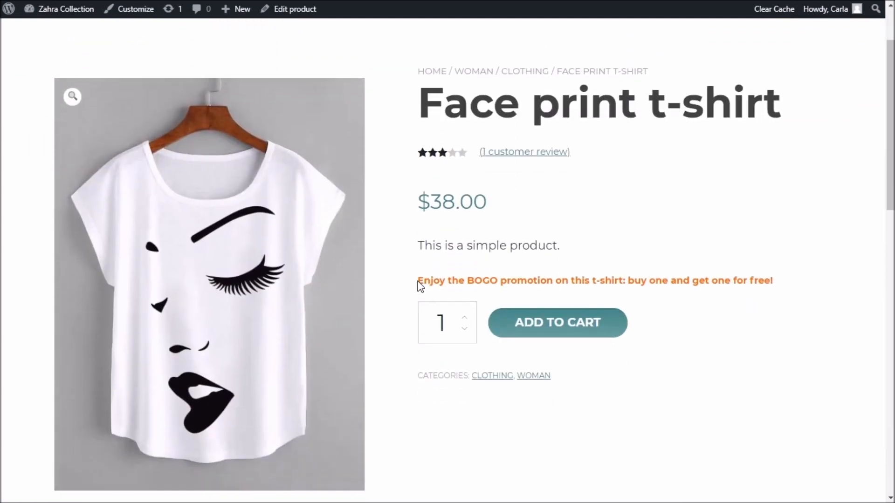
drag(417, 280, 564, 280)
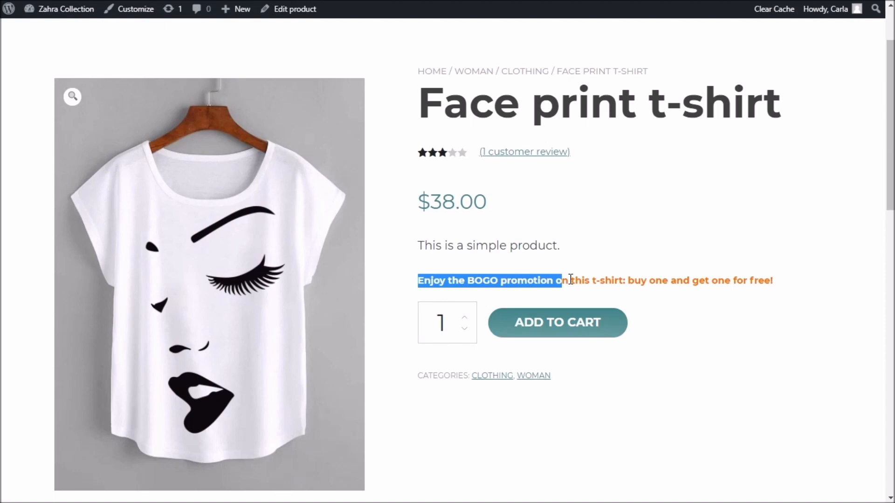
drag(562, 280, 744, 280)
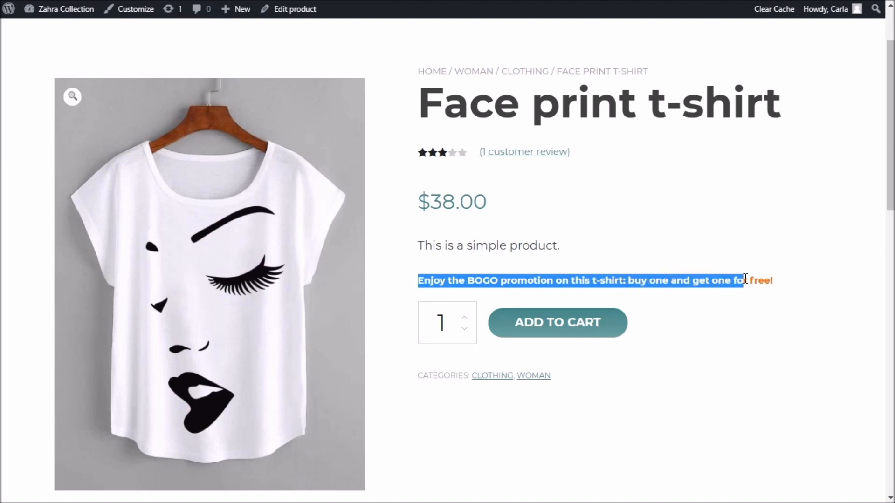
click(793, 288)
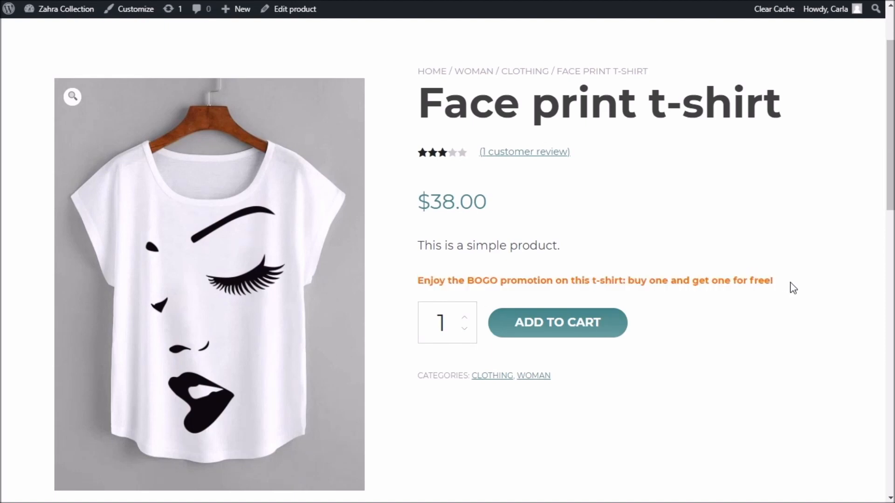
mouse_move(462, 319)
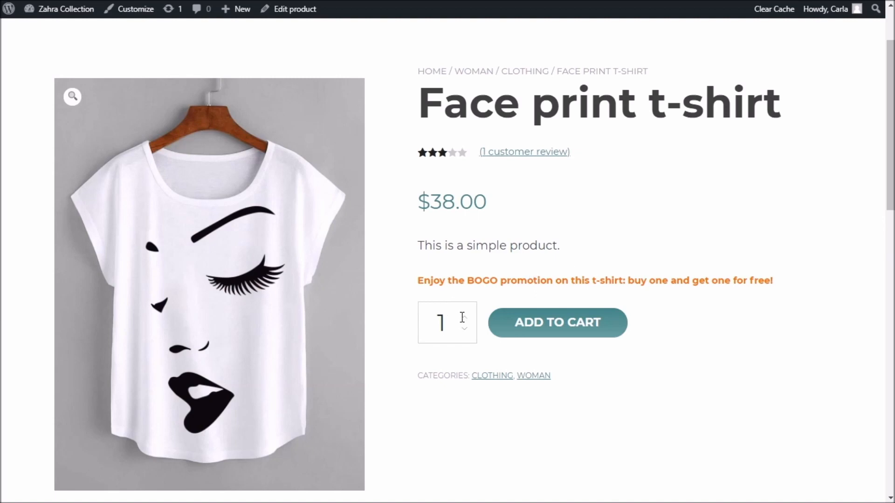
click(465, 316)
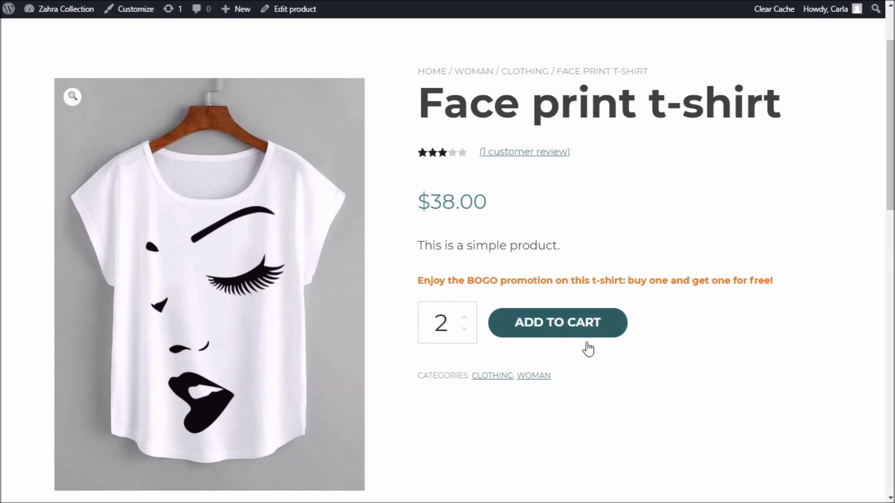
click(558, 322)
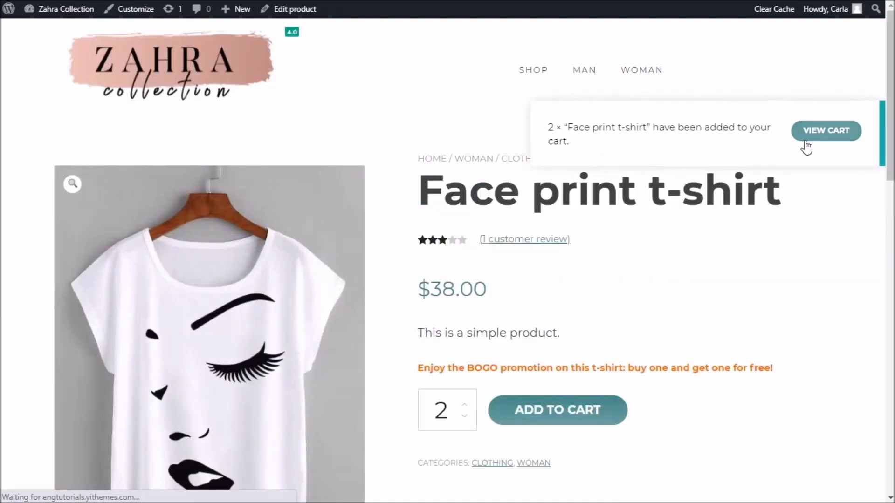
click(825, 131)
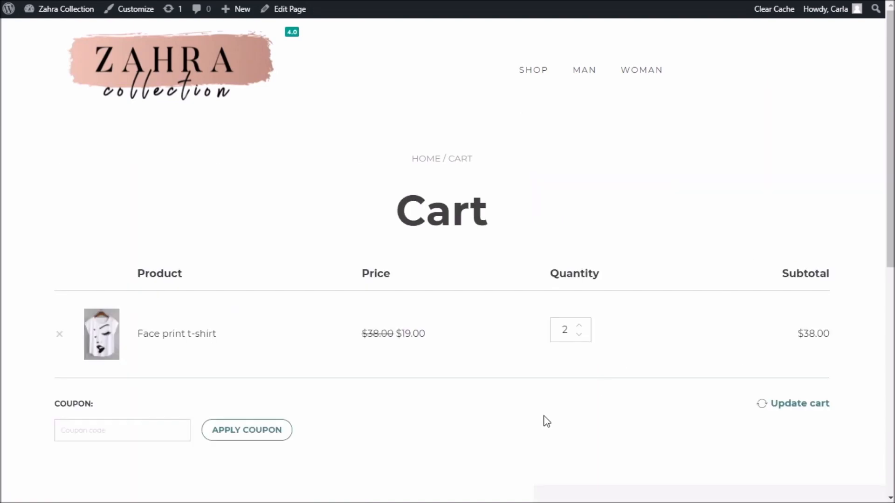
mouse_move(407, 363)
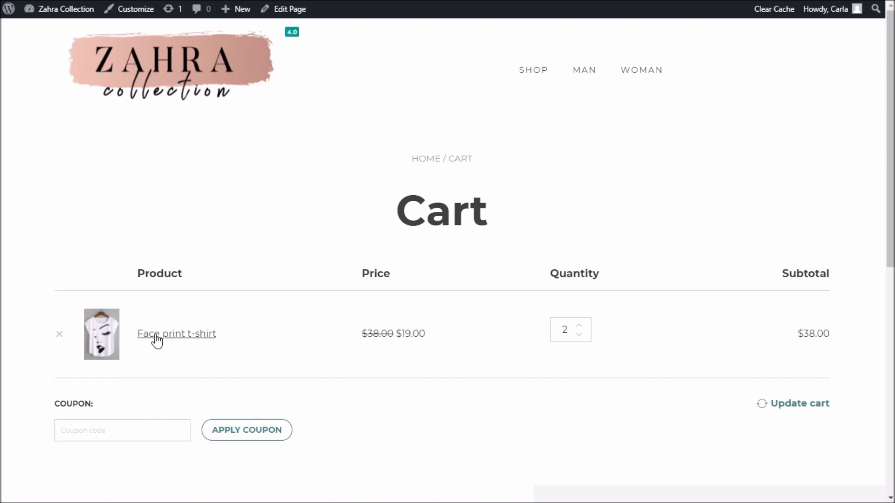
mouse_move(156, 338)
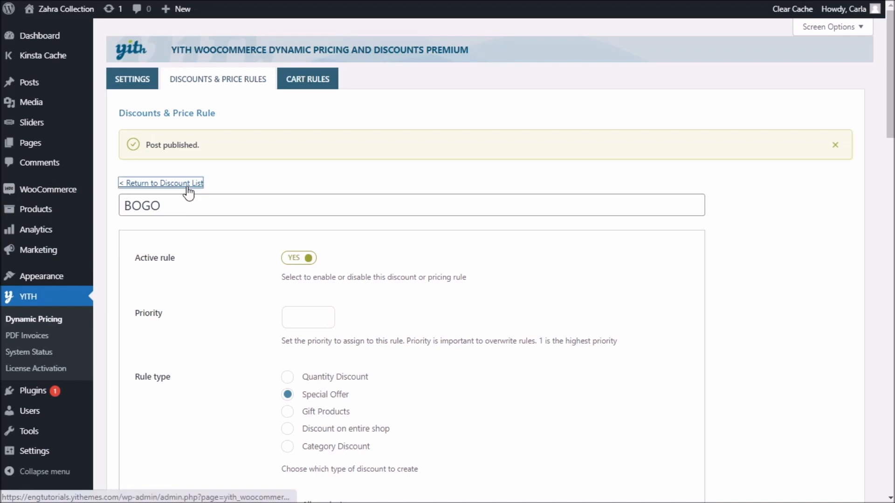
Return to the discount list showing BOGO active and add a new blank rule.
click(161, 183)
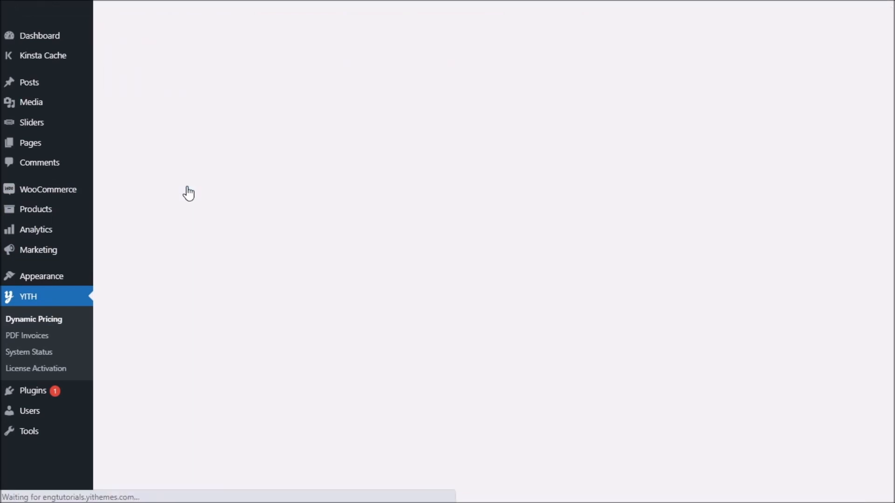
click(33, 319)
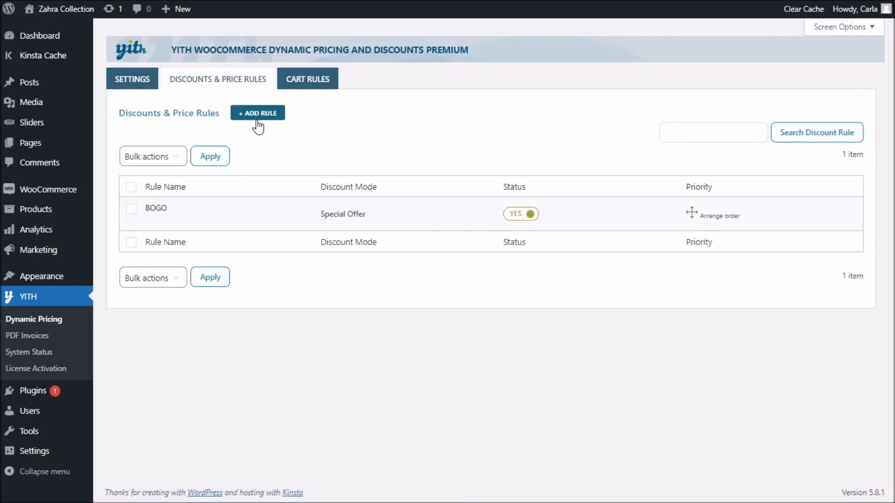
click(257, 113)
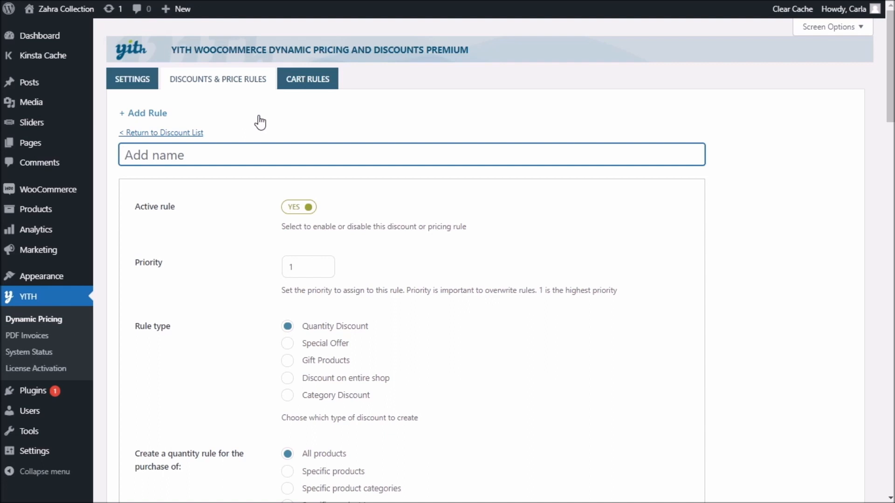
Name the rule 'Black Friday' as a Discount on entire shop at 10%.
text(B)
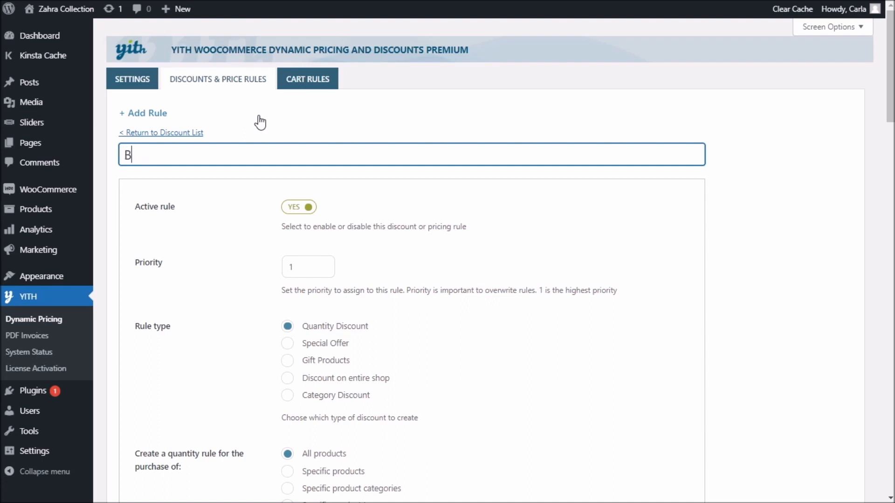
text(lack Friday)
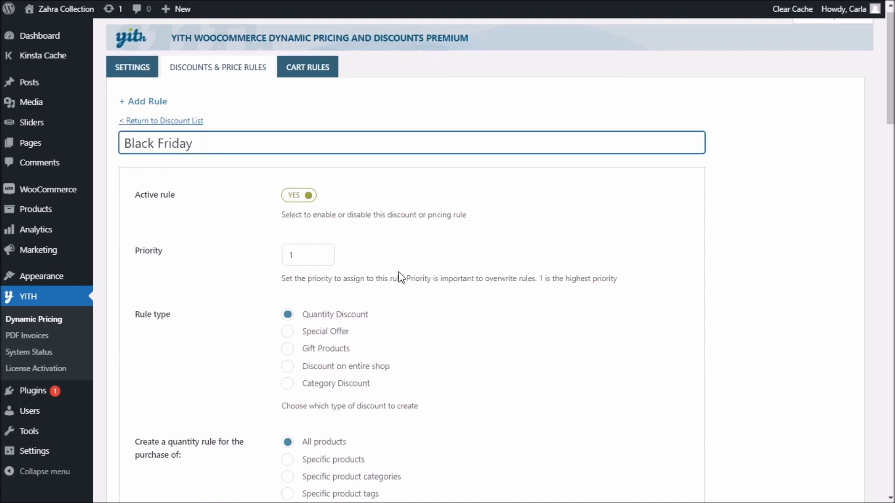
scroll(down, 3)
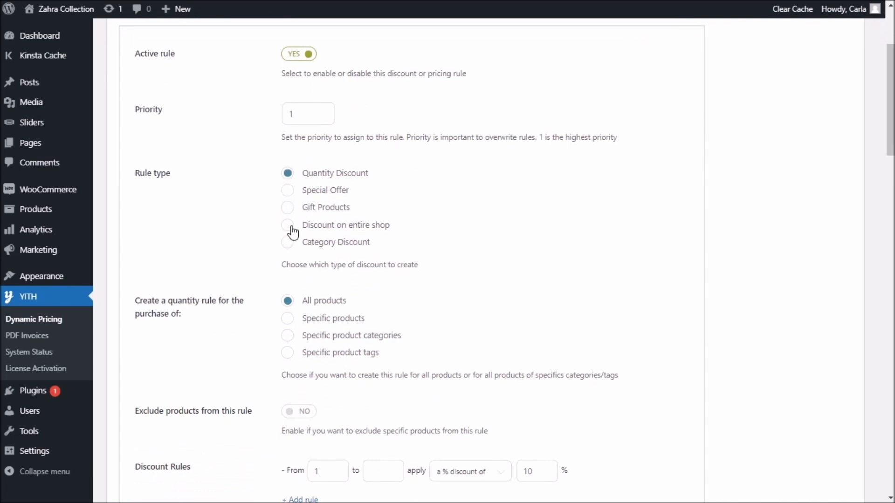
click(288, 225)
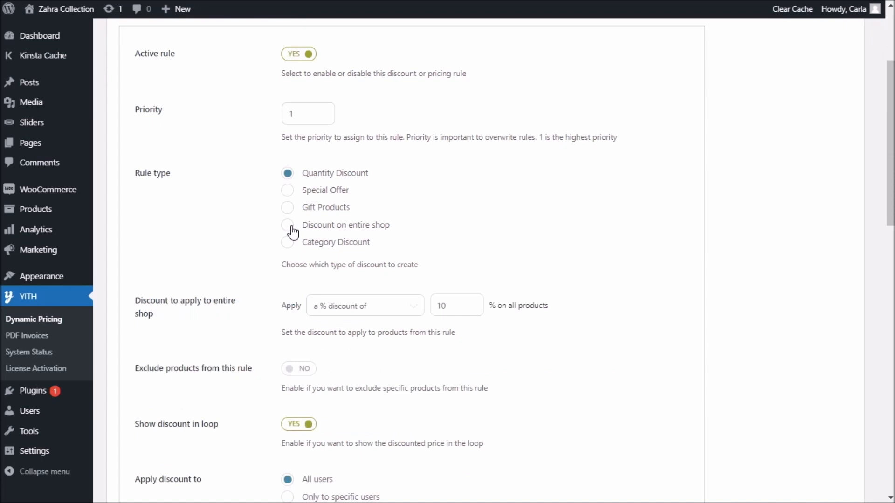
click(287, 225)
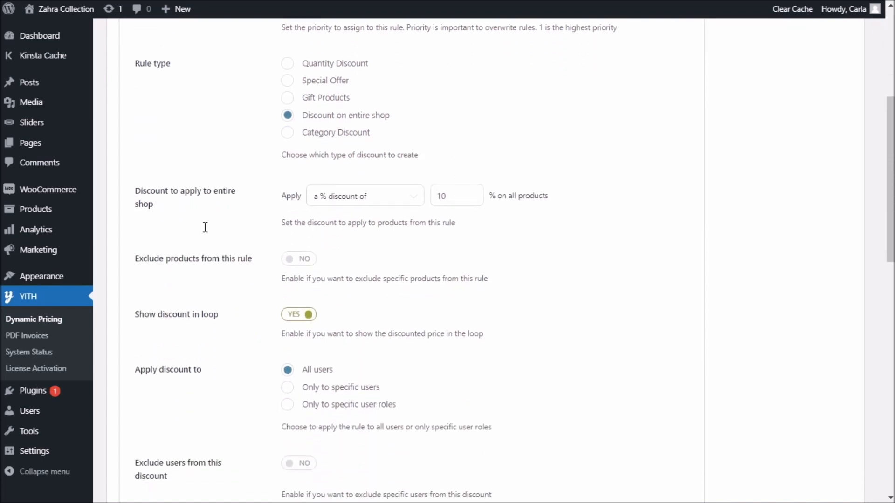
mouse_move(163, 216)
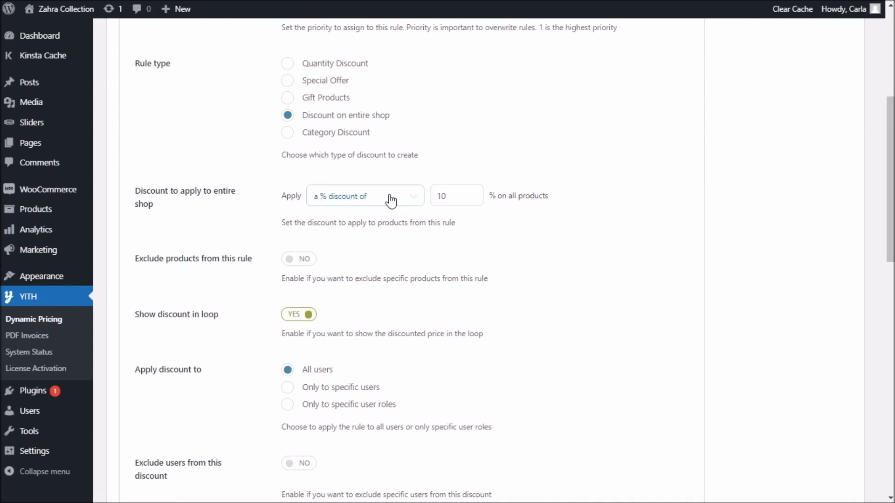
click(451, 195)
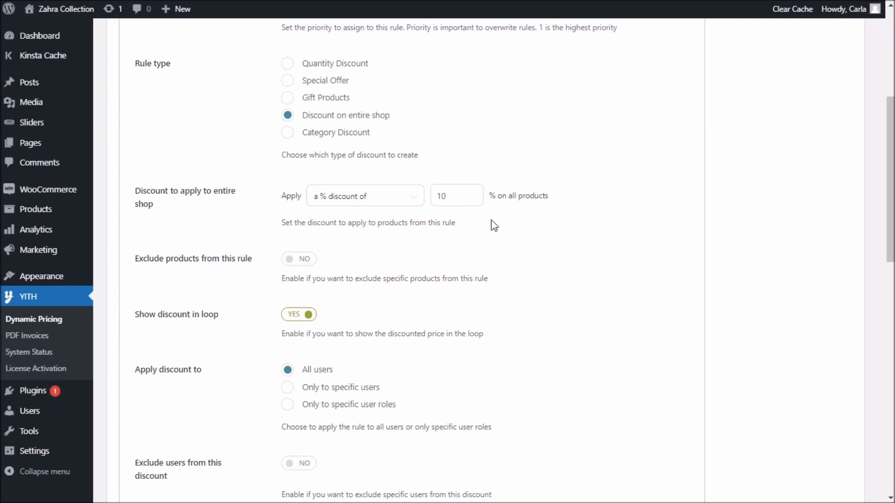
Save the Black Friday rule with default settings, dropping shop prices from $38.00 to $34.20.
scroll(down, 3)
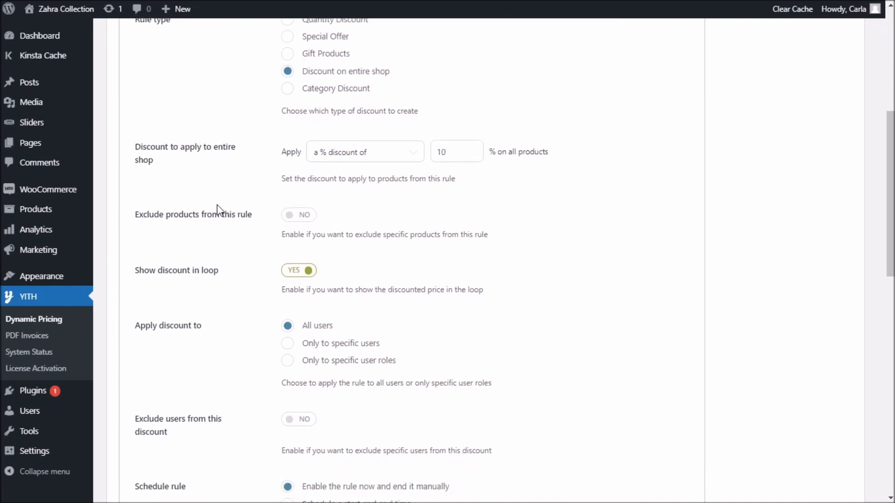
scroll(down, 3)
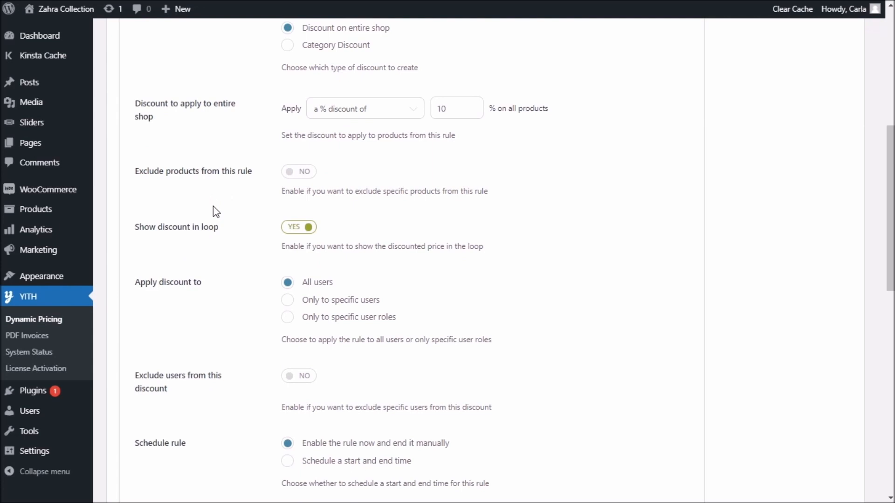
scroll(down, 3)
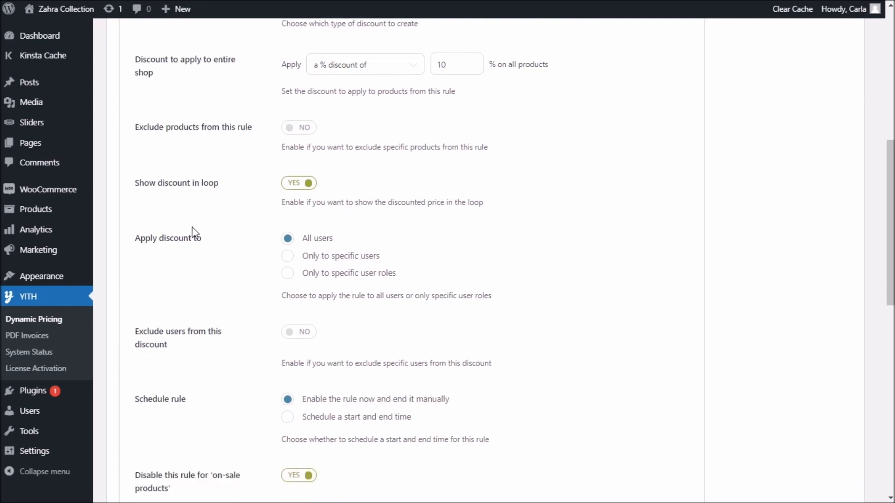
mouse_move(169, 174)
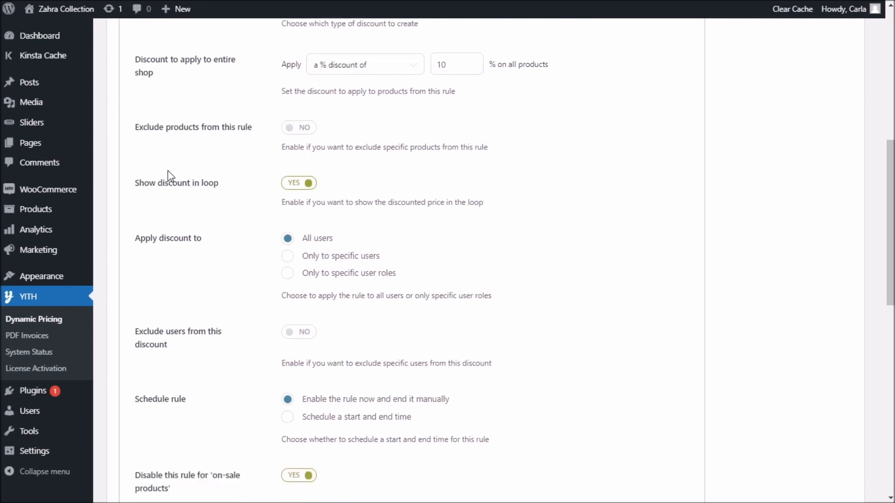
scroll(down, 3)
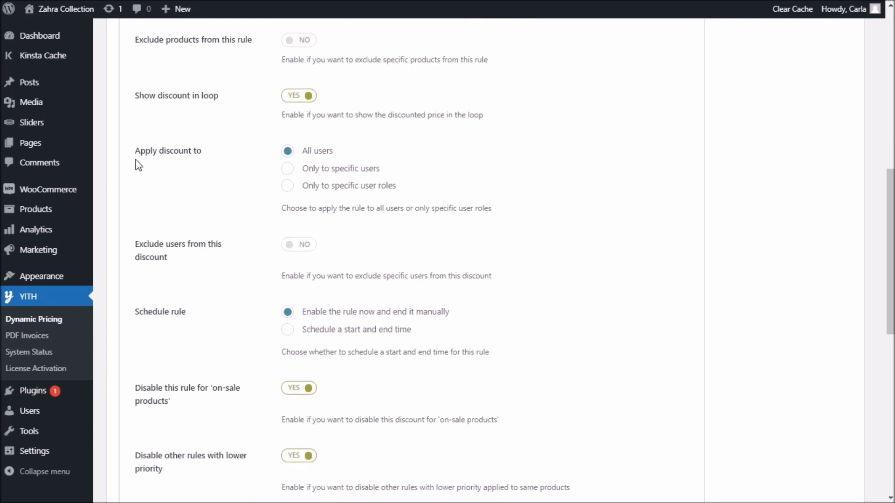
mouse_move(346, 192)
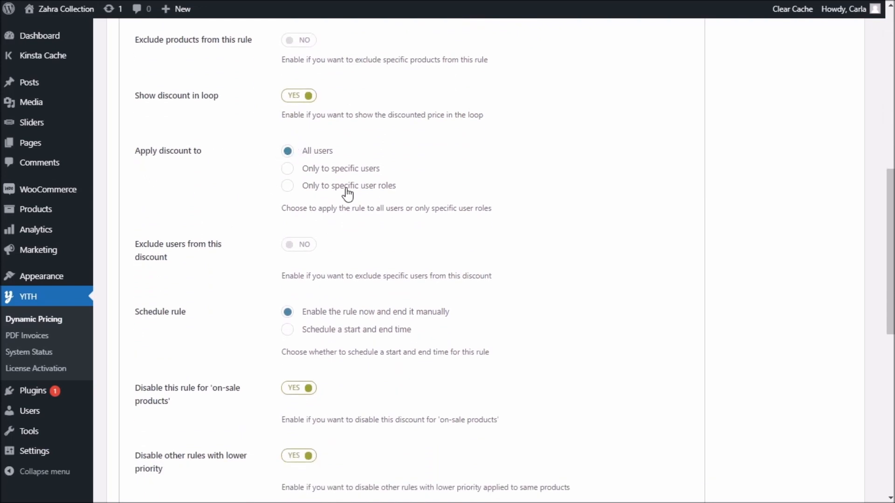
scroll(down, 3)
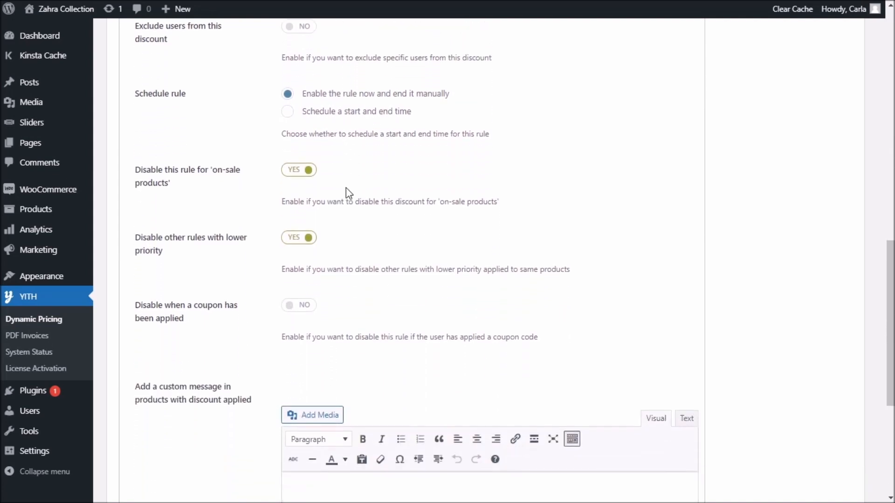
scroll(down, 3)
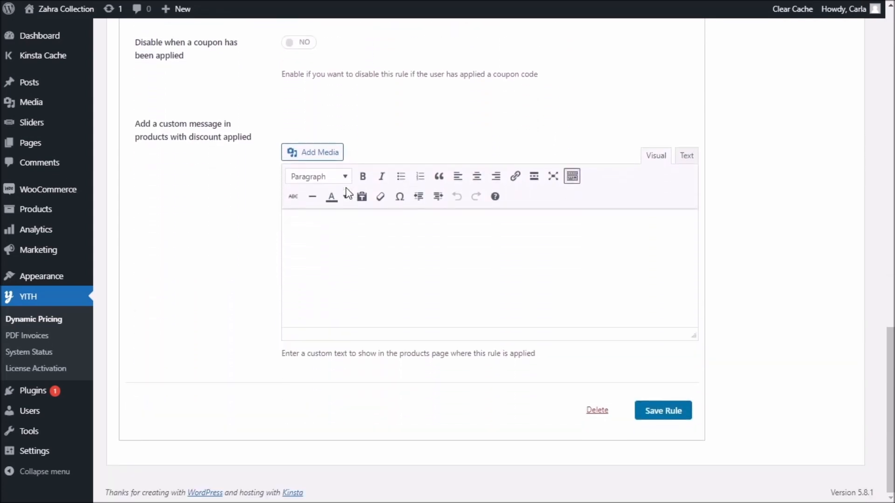
click(662, 410)
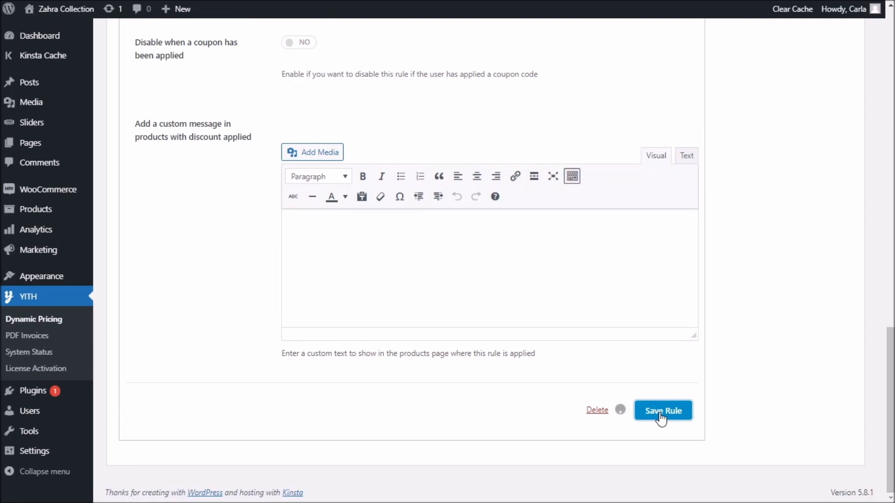
click(662, 410)
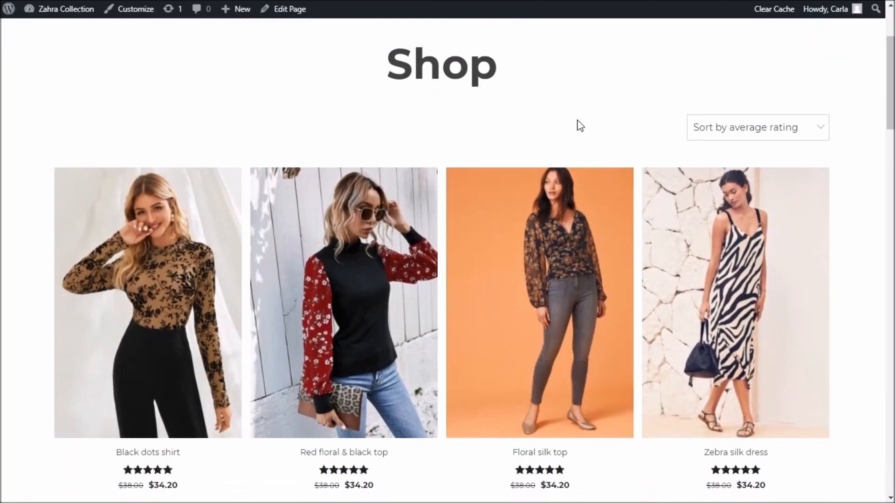
Scroll through the shop grid to confirm products now show $38.00 reduced to $34.20.
scroll(down, 3)
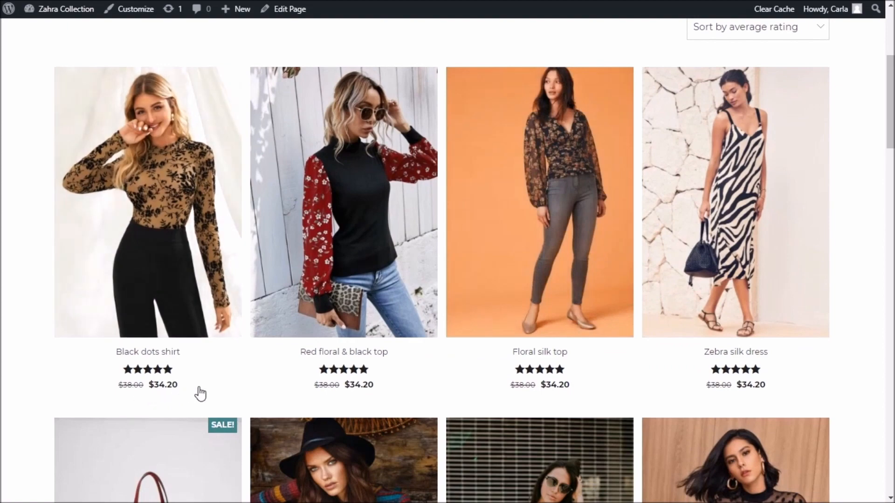
mouse_move(538, 391)
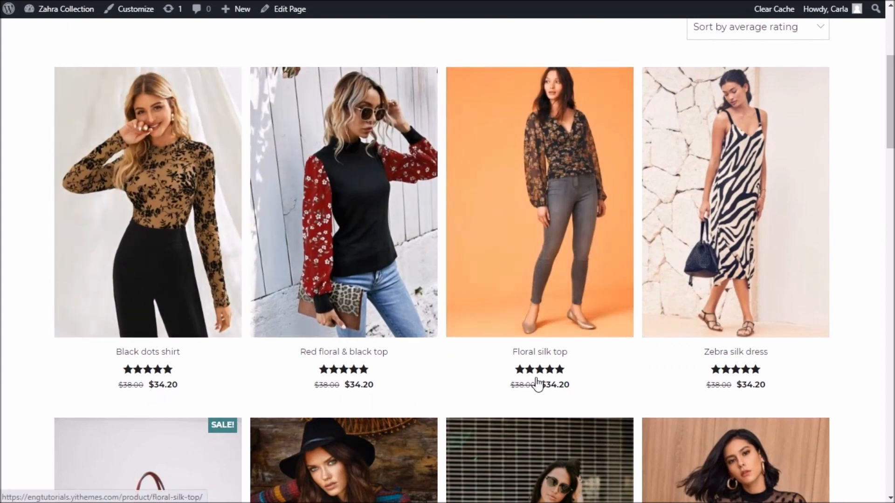
scroll(down, 3)
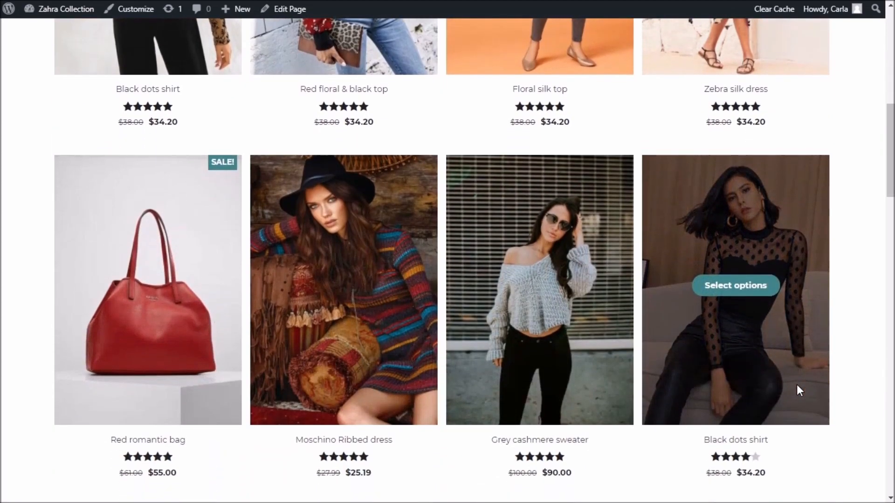
scroll(down, 3)
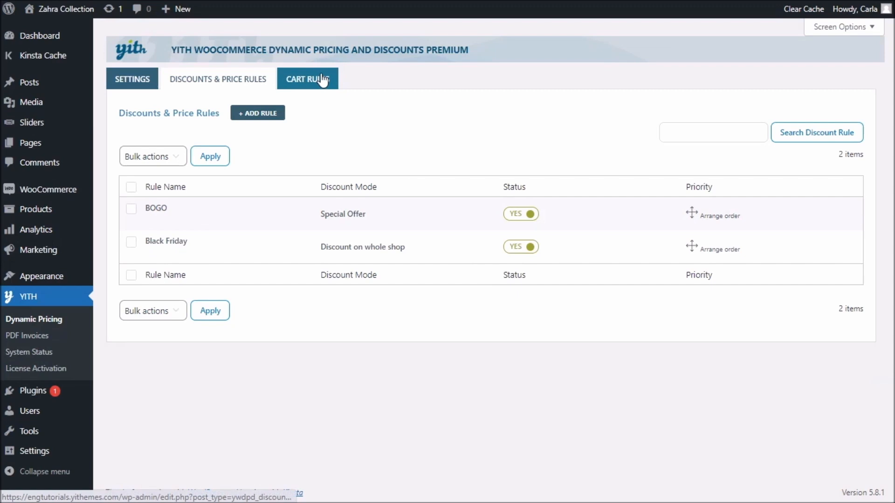
Name the new cart rule '25% OFF'.
click(307, 78)
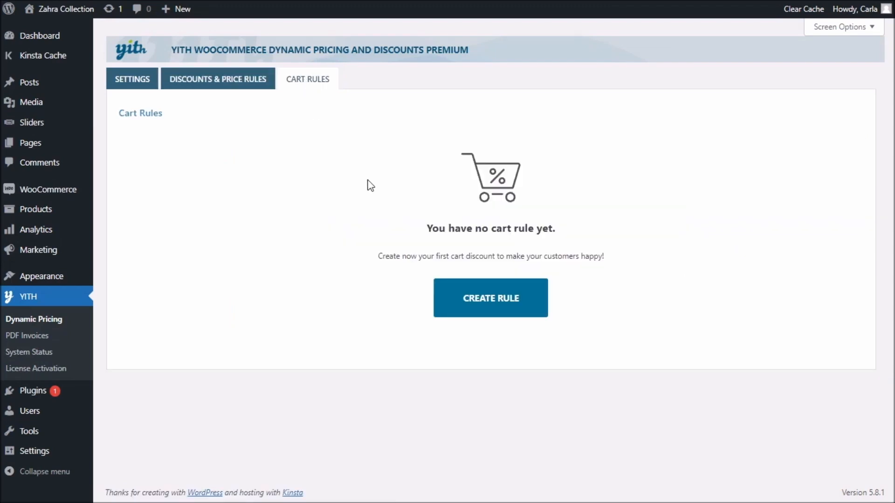
click(491, 298)
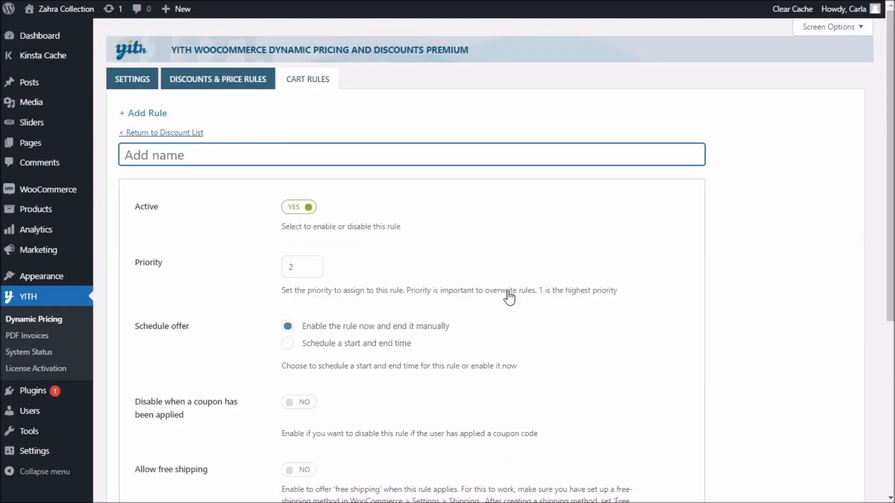
text(25% OF)
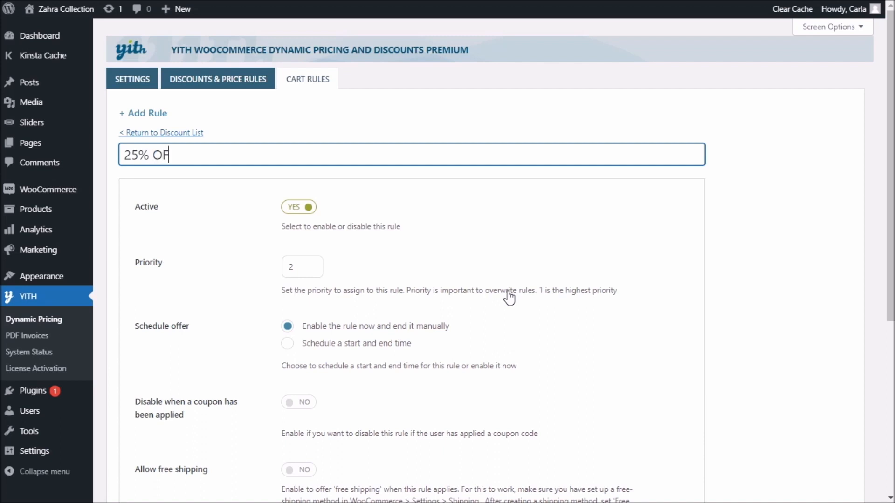
text(F)
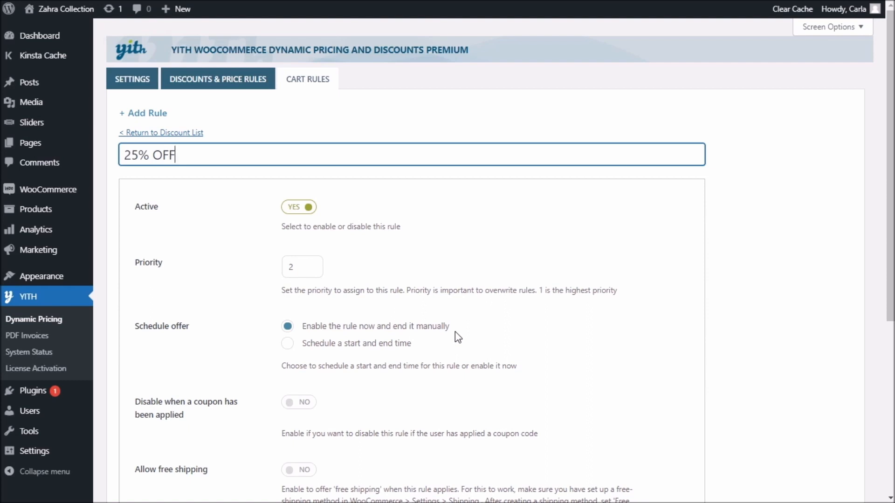
Add a first condition to the 25% OFF rule.
scroll(down, 3)
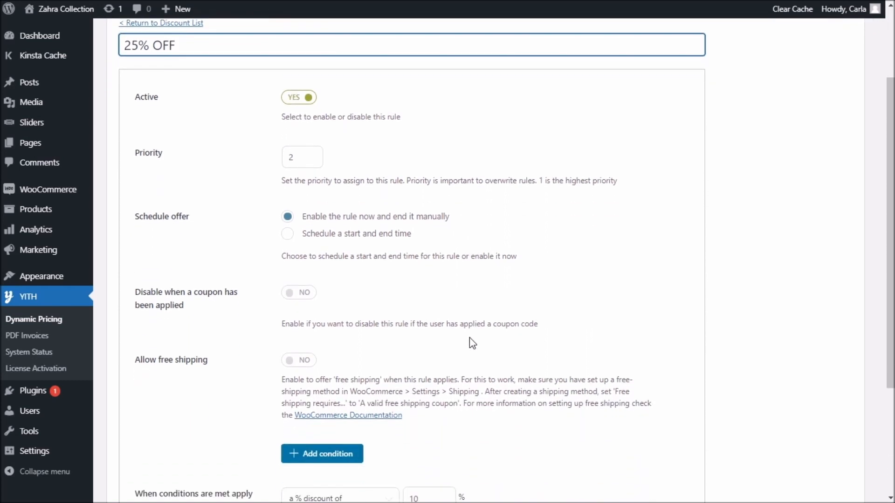
scroll(down, 3)
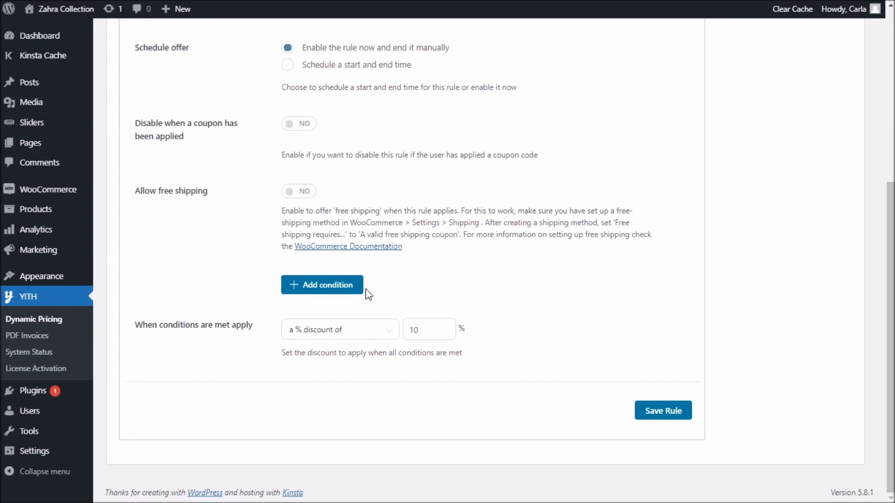
click(327, 285)
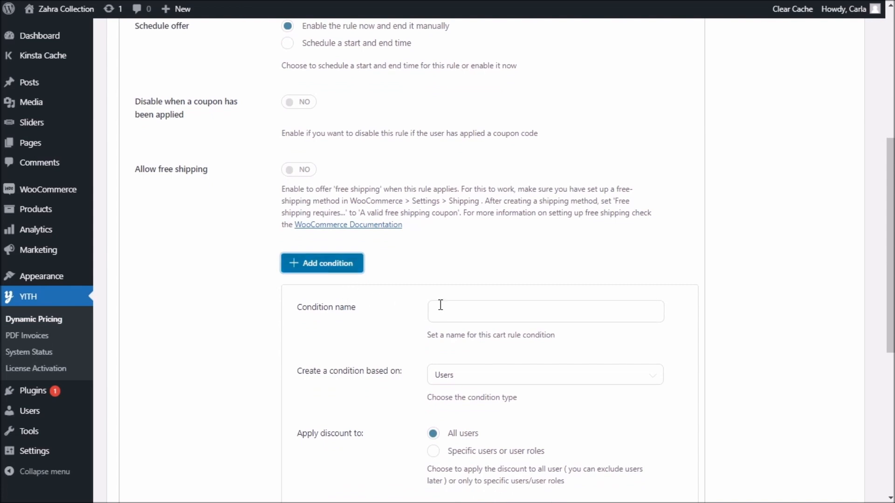
Save a 'Cart total' condition on cart subtotal with a $200 minimum.
text(Cart total)
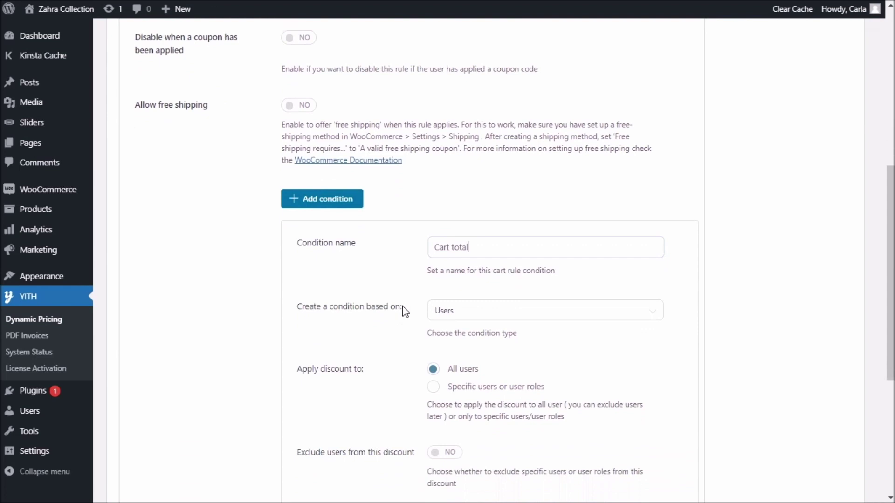
scroll(down, 3)
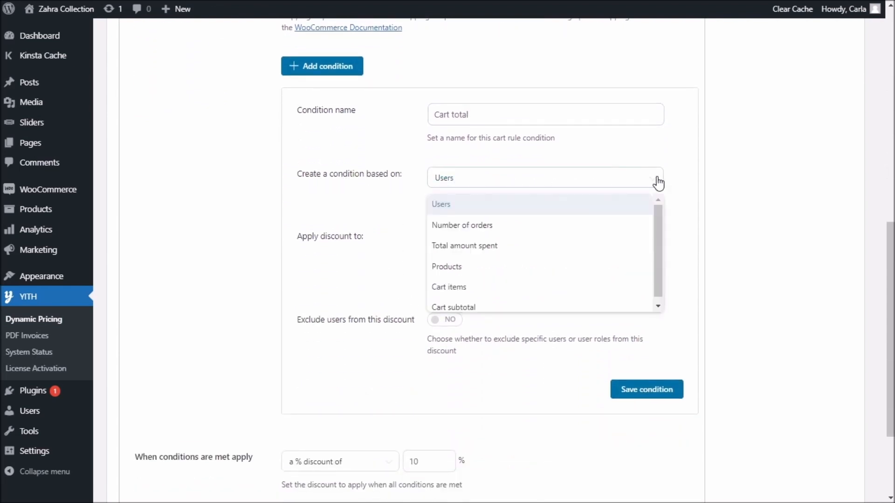
mouse_move(580, 224)
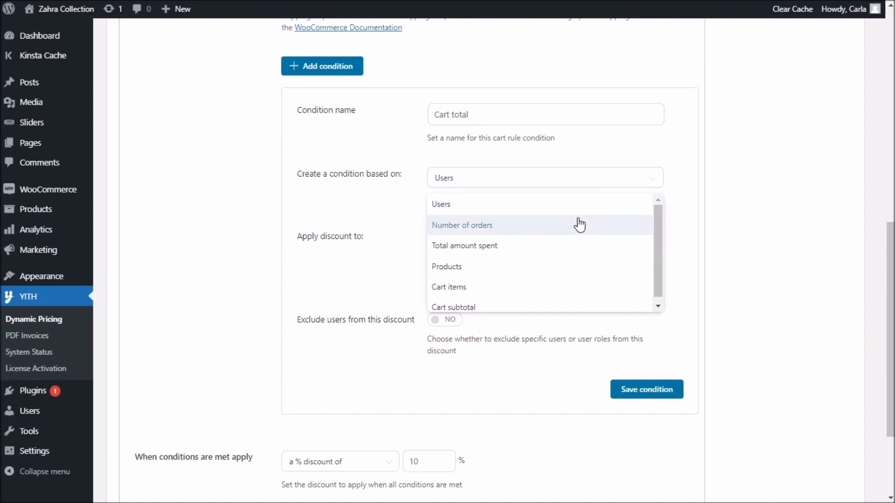
mouse_move(585, 246)
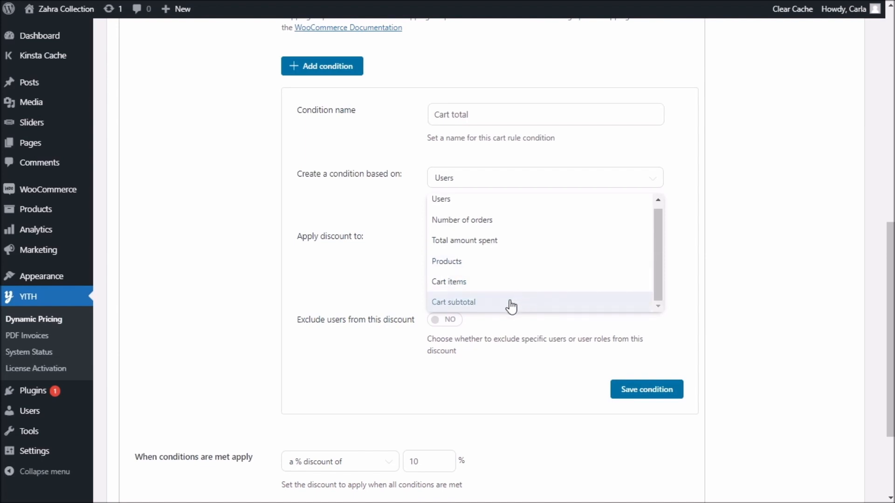
mouse_move(481, 314)
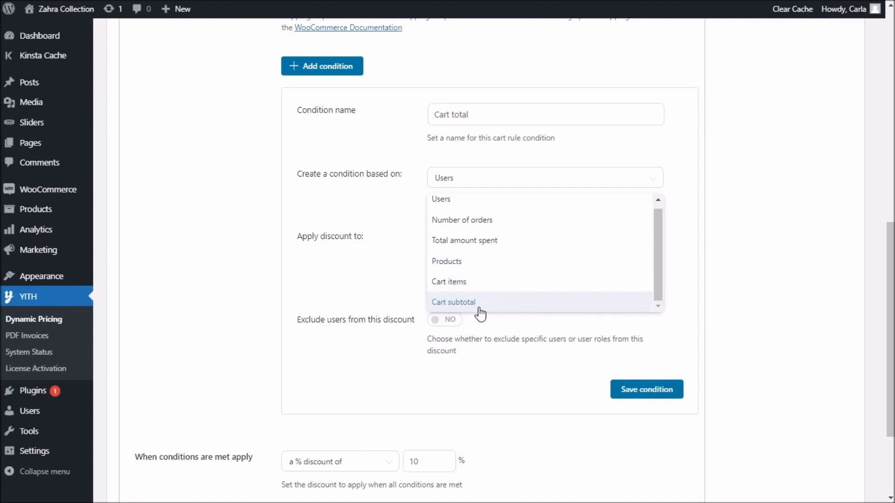
click(453, 302)
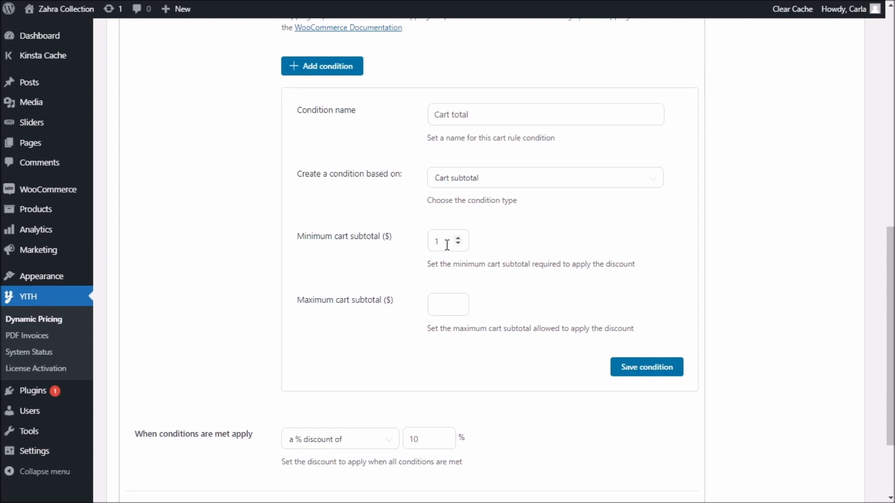
click(461, 236)
text(200)
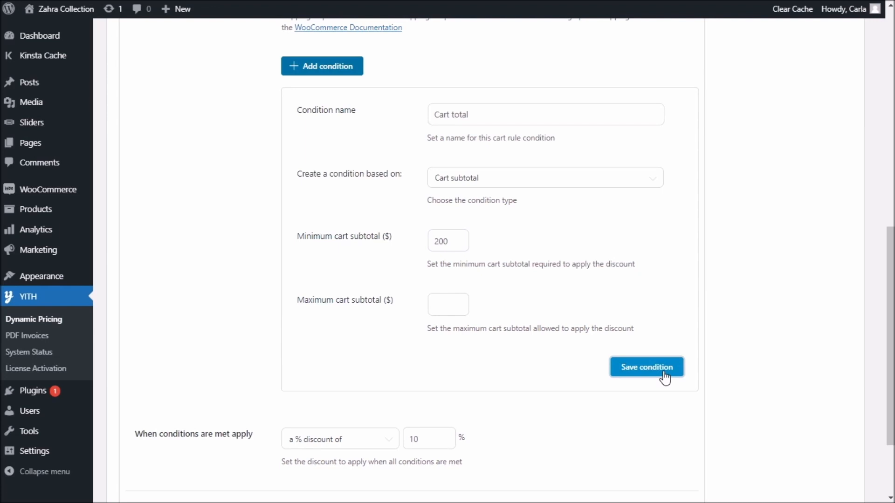
click(647, 367)
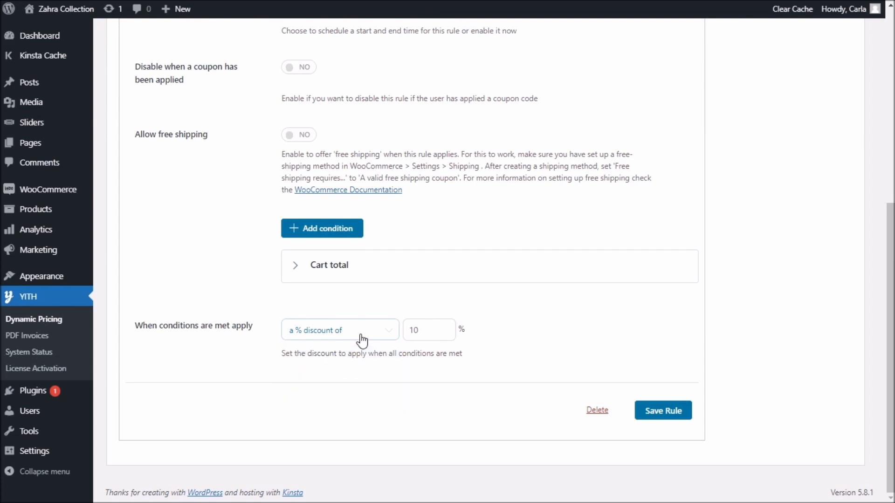
Change the rule's discount from 10% to 25% and save the 25% OFF rule.
text(2)
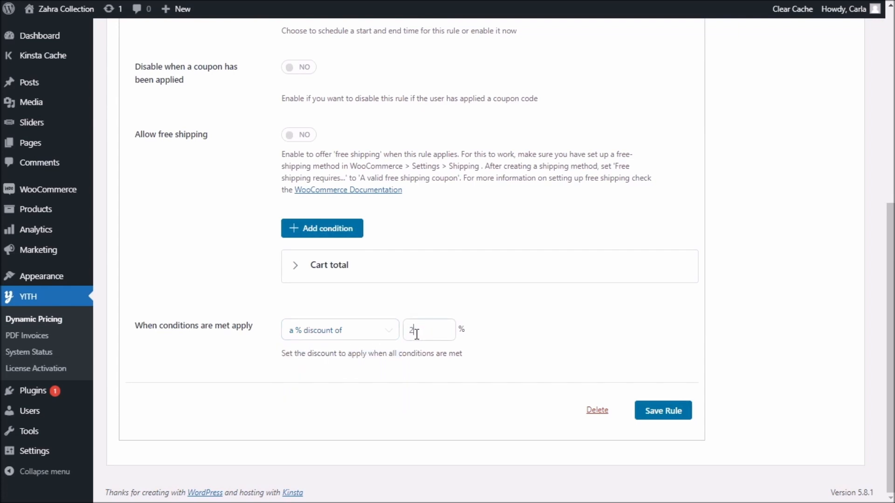
text(5)
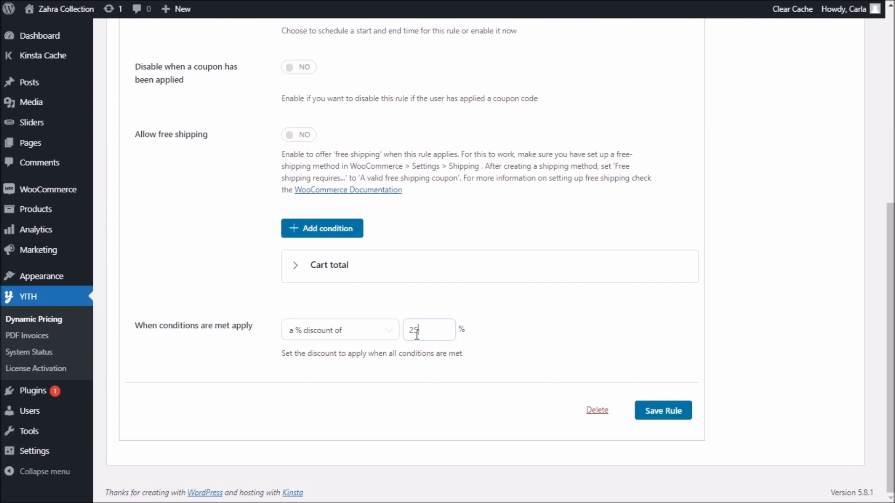
click(663, 410)
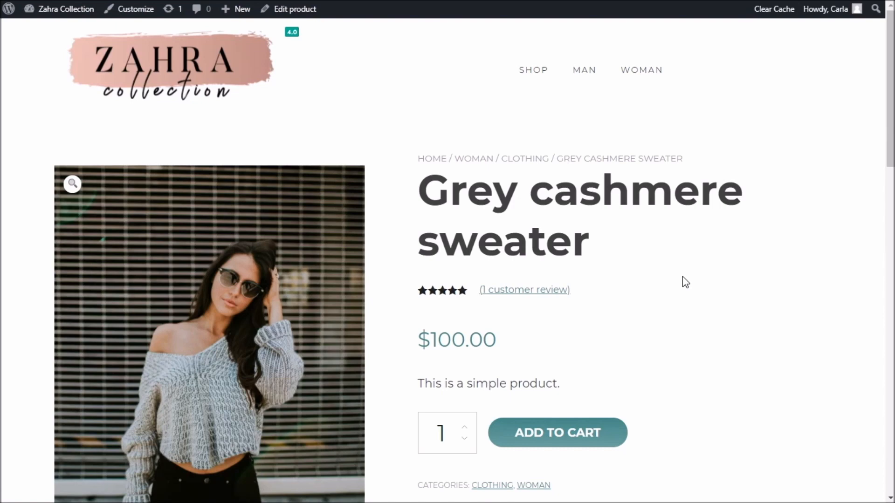
mouse_move(596, 400)
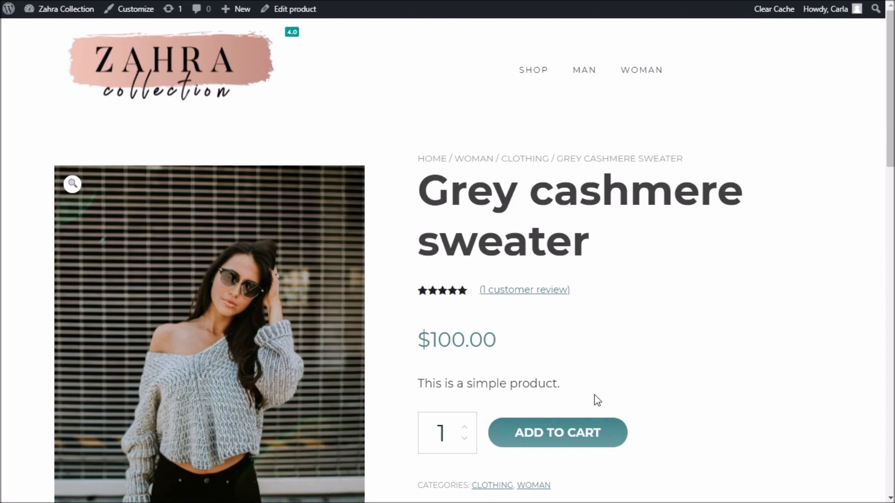
Add the $100 Grey cashmere sweater to the cart and view the cart.
click(557, 433)
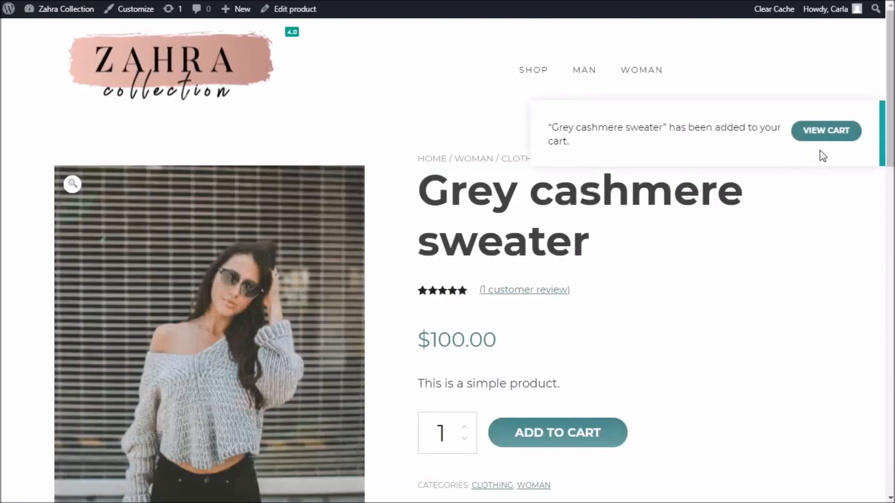
click(826, 131)
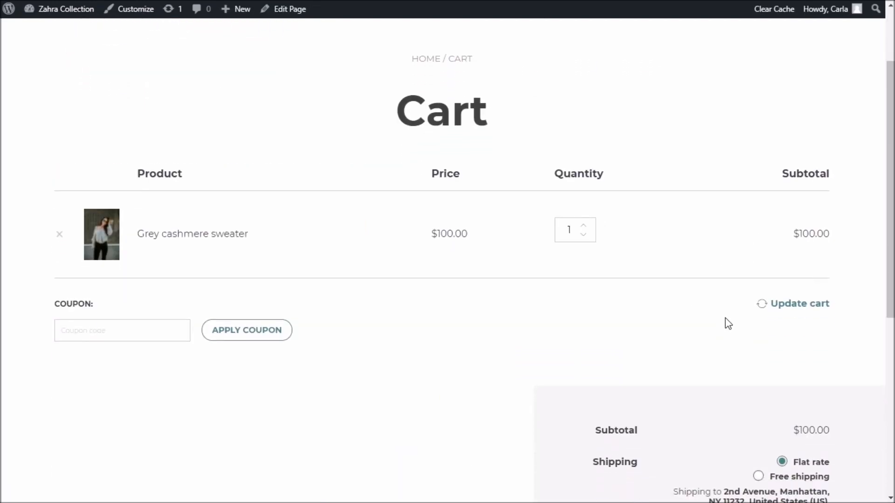
Update the sweater quantity to 5, yielding $500 subtotal, -$125 discount, $375 total.
scroll(down, 3)
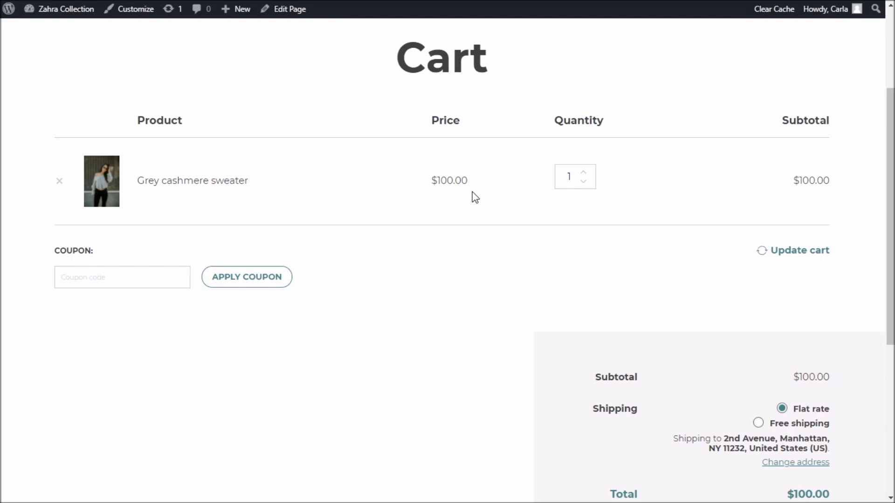
mouse_move(584, 178)
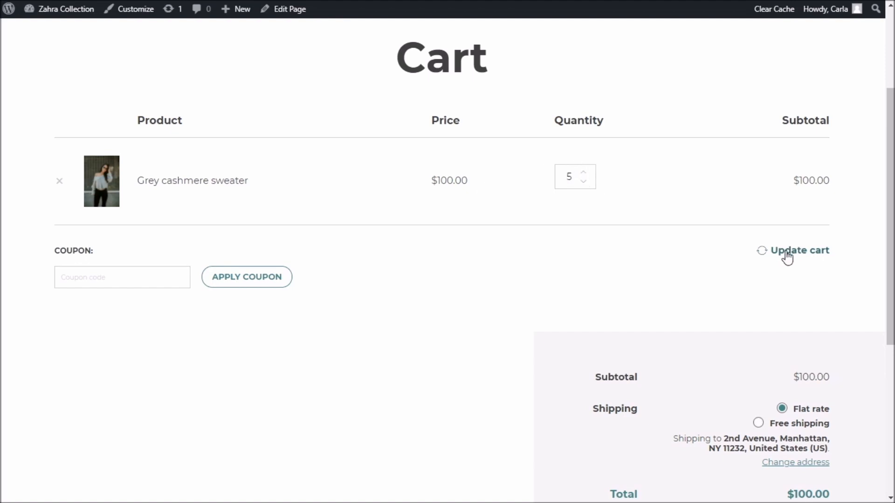
click(795, 251)
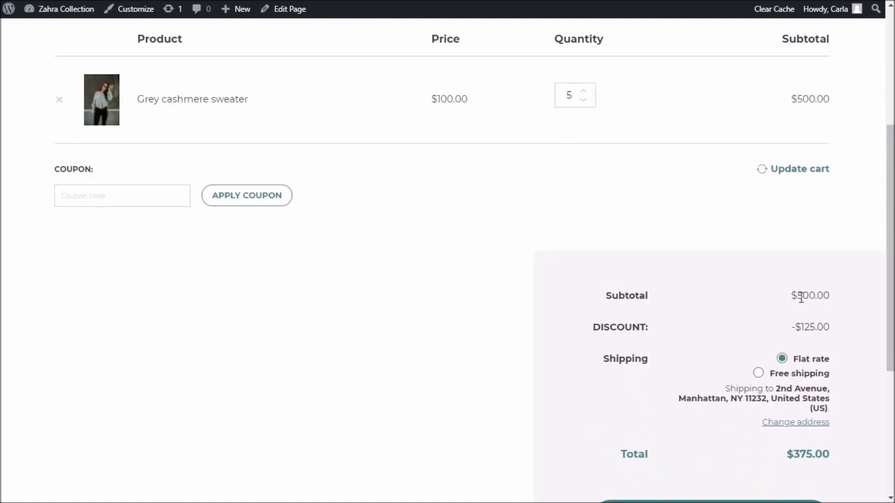
scroll(down, 3)
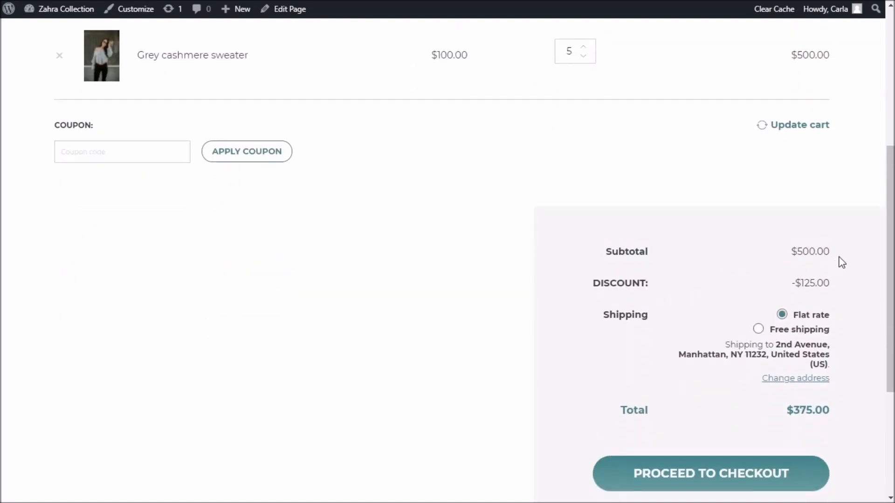
drag(599, 252, 831, 252)
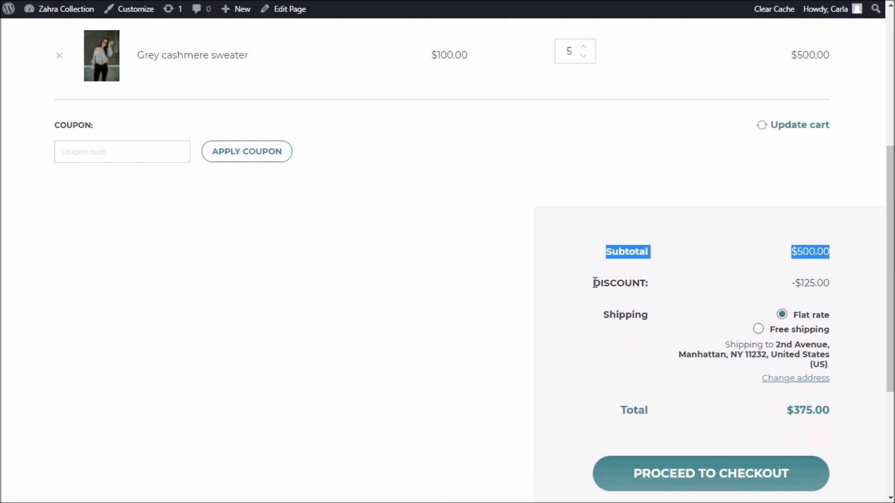